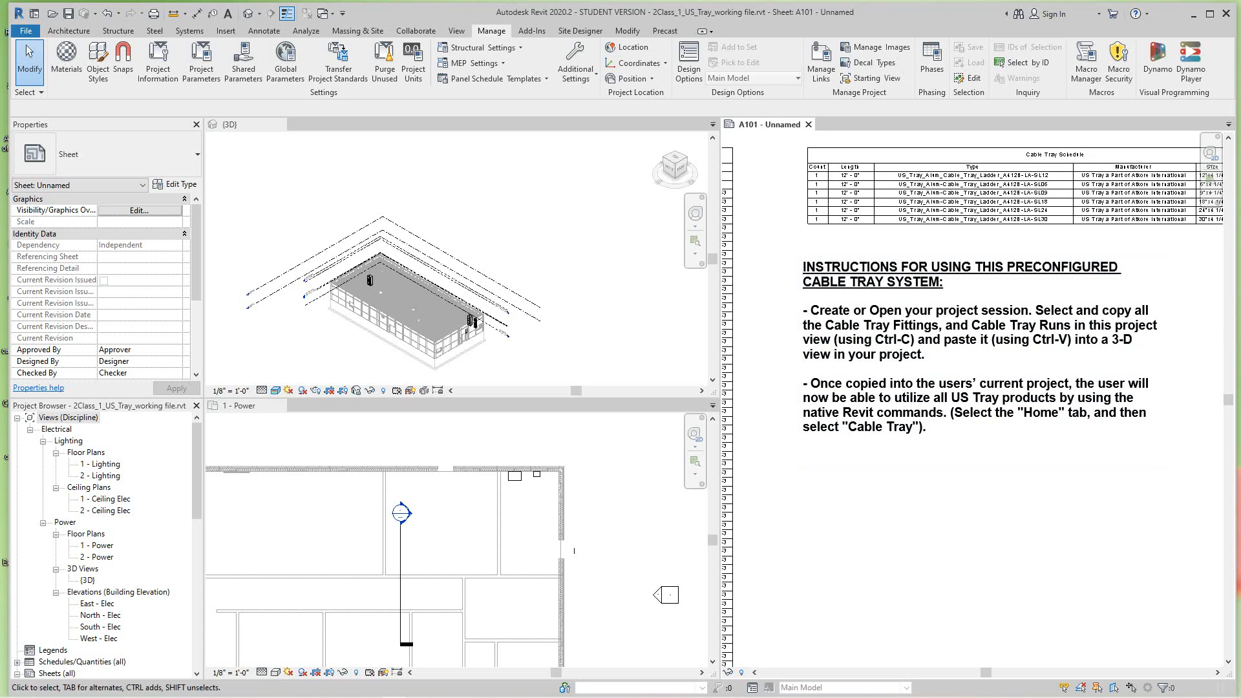
Step: Cancel the Transfer Project Standards dialog and make Project22 the active project in its 3D view
left_click(974, 357)
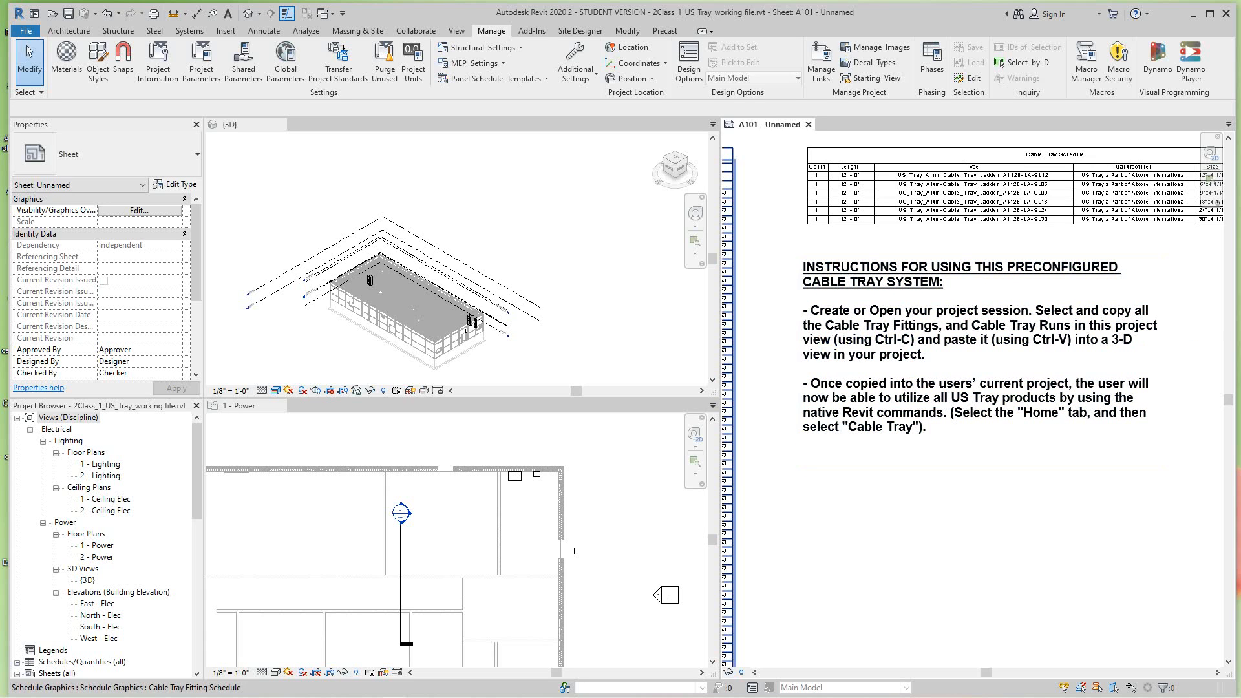
left_click(969, 357)
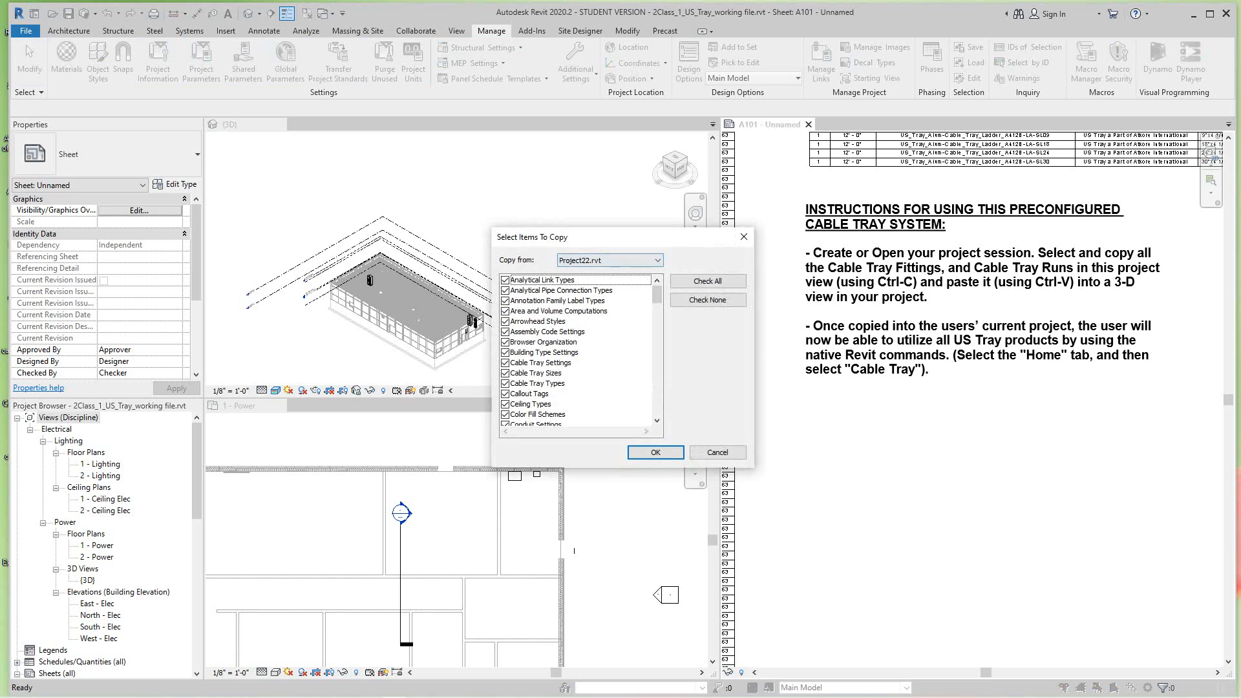
left_click(659, 260)
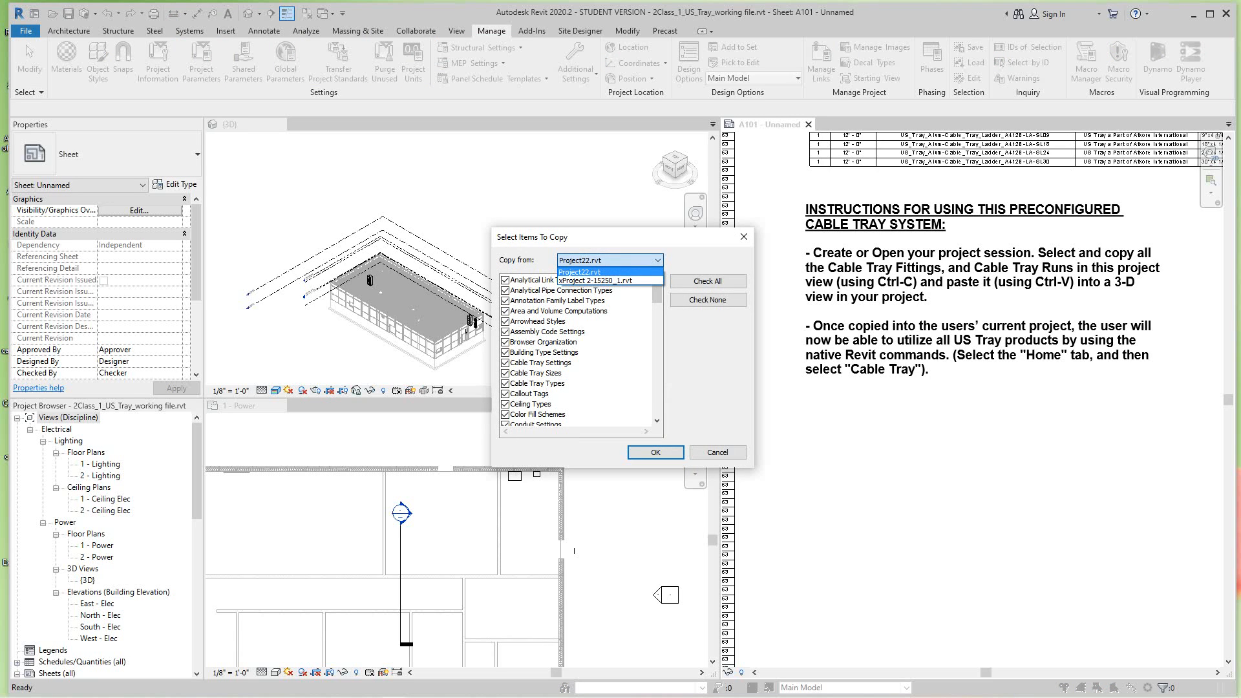
left_click(592, 271)
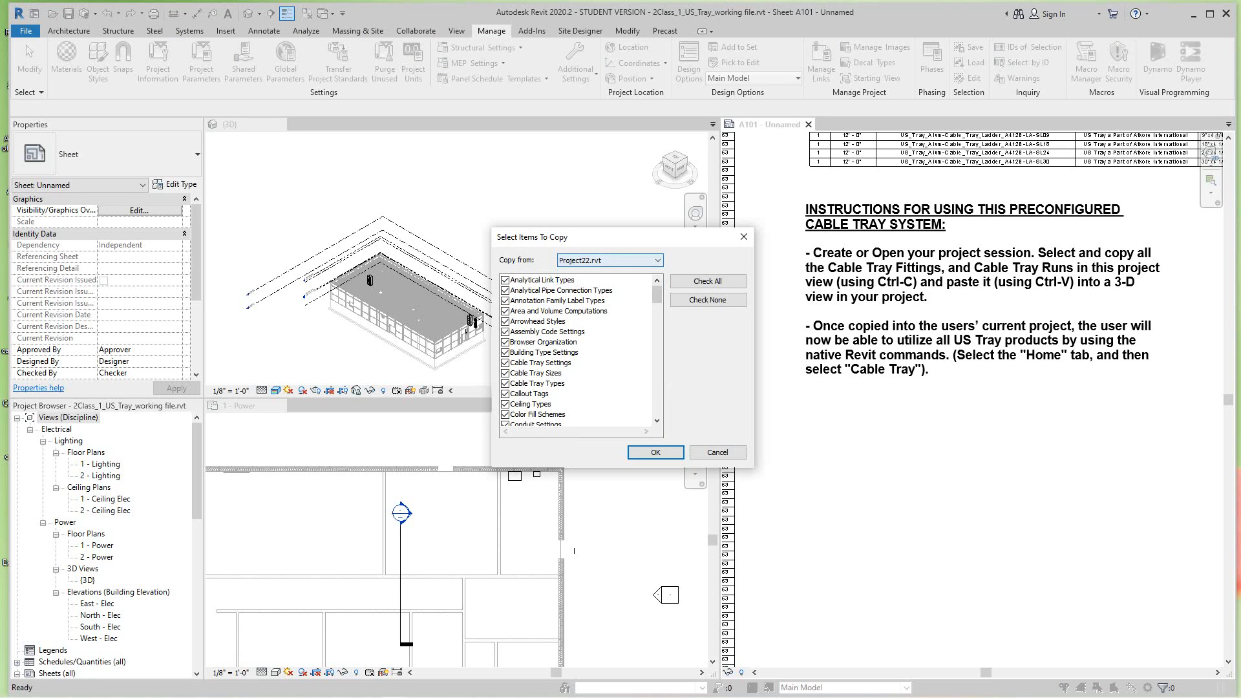
left_click(654, 453)
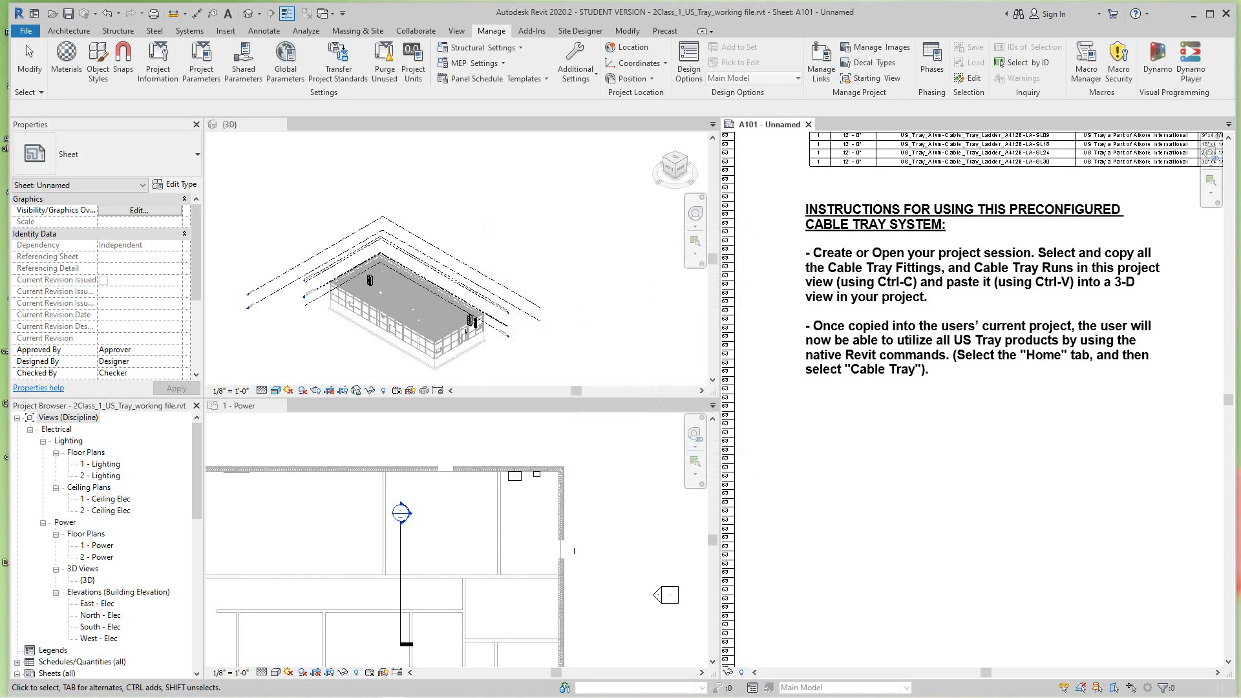
mouse_move(383, 58)
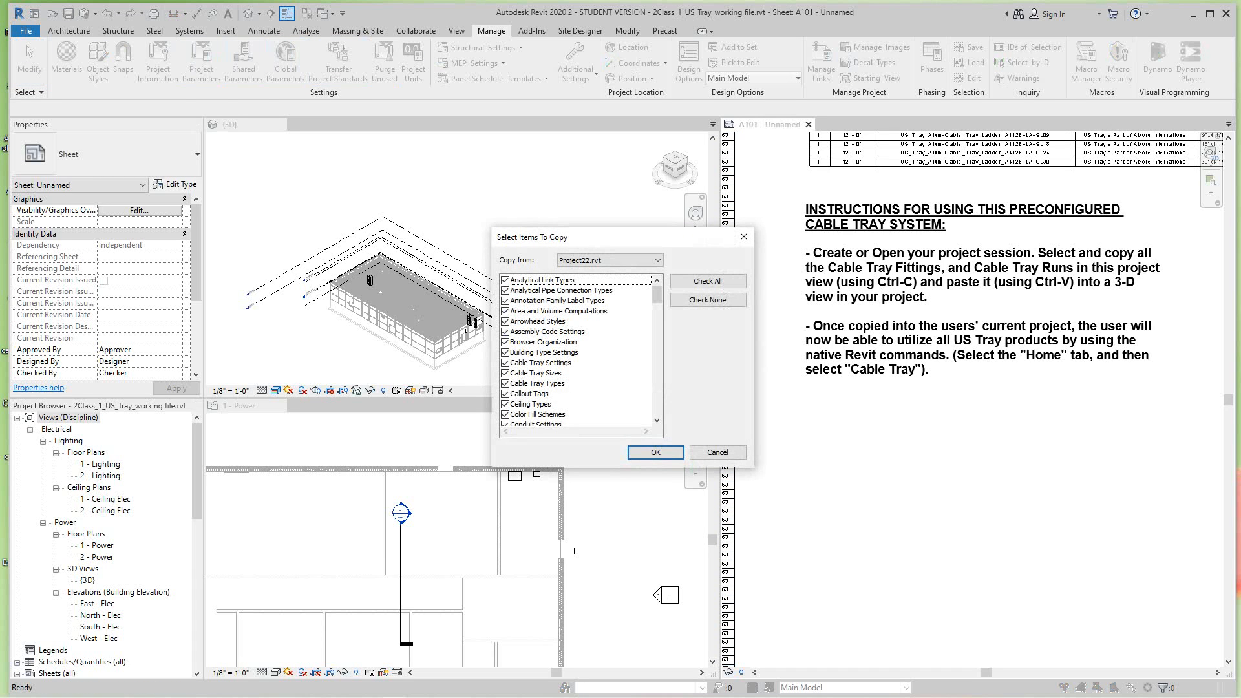
left_click(658, 259)
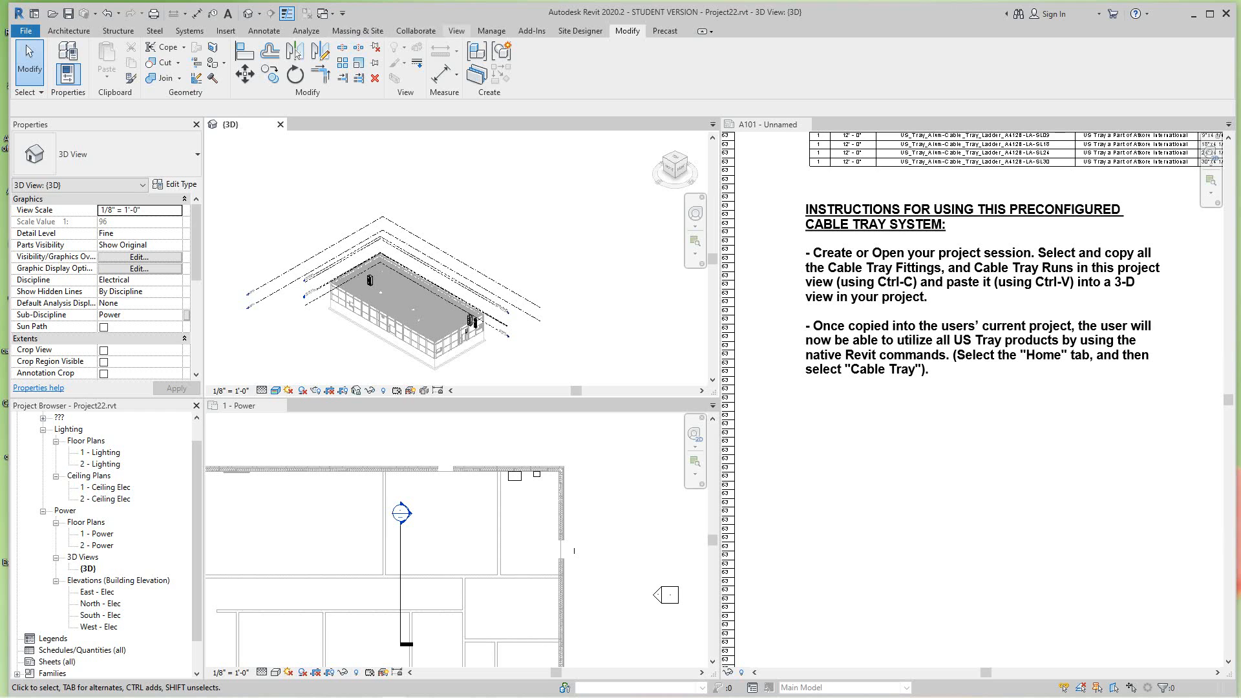
Step: Transfer only Cable Tray Settings, Sizes and Types from the US Tray file into Project22
left_click(491, 31)
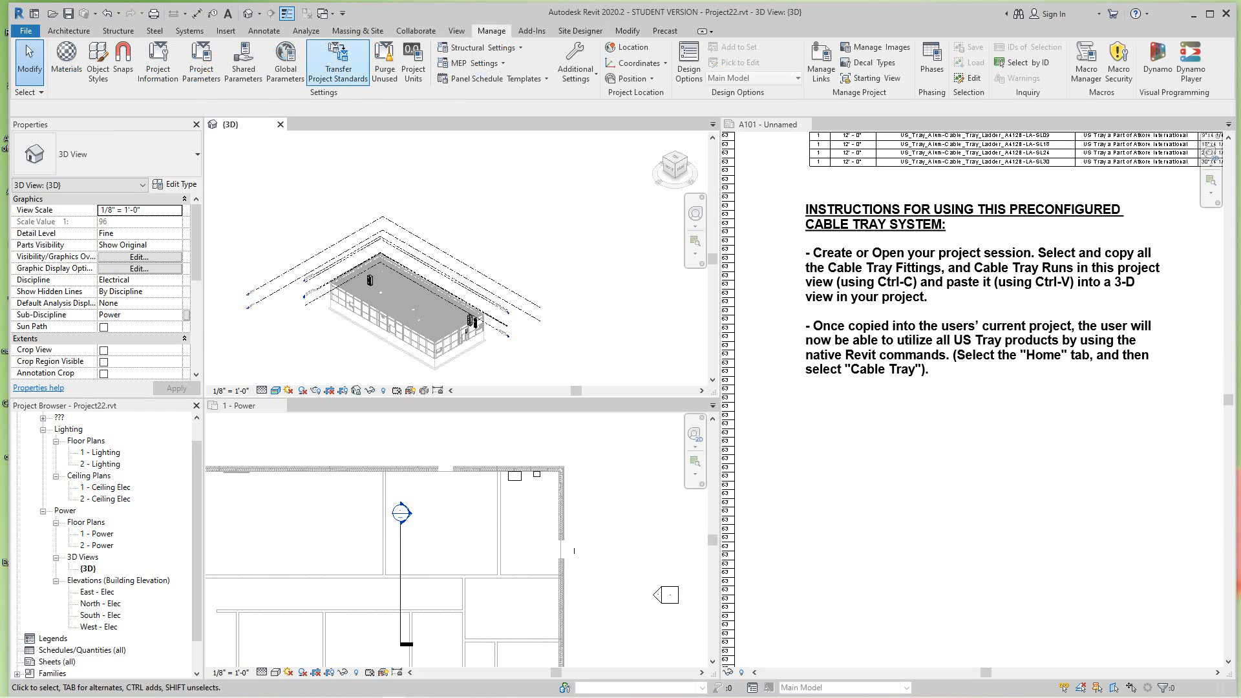
left_click(337, 61)
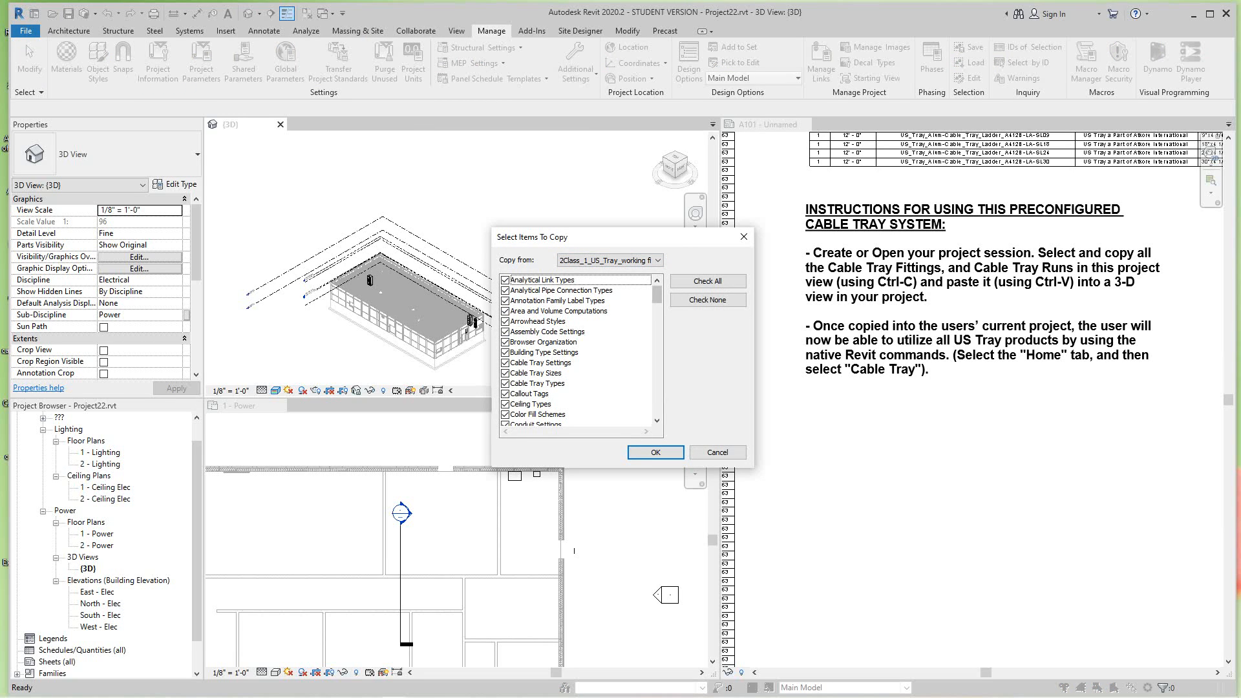
left_click(707, 300)
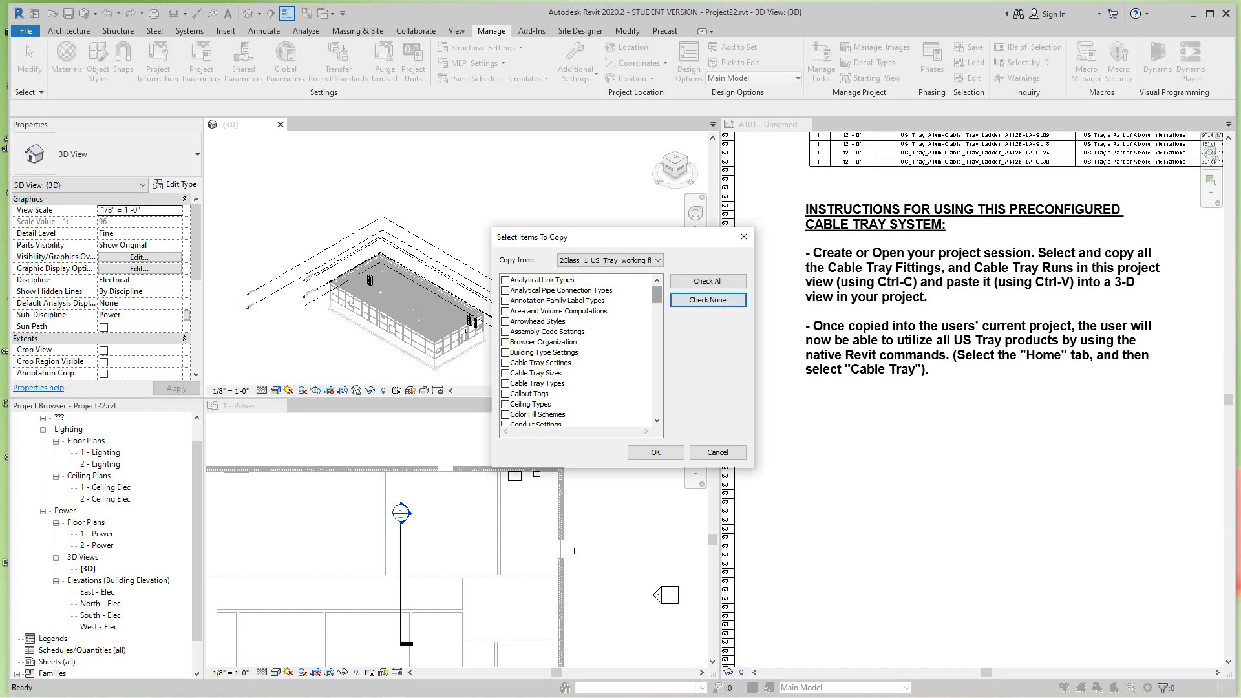
scroll("down", 3)
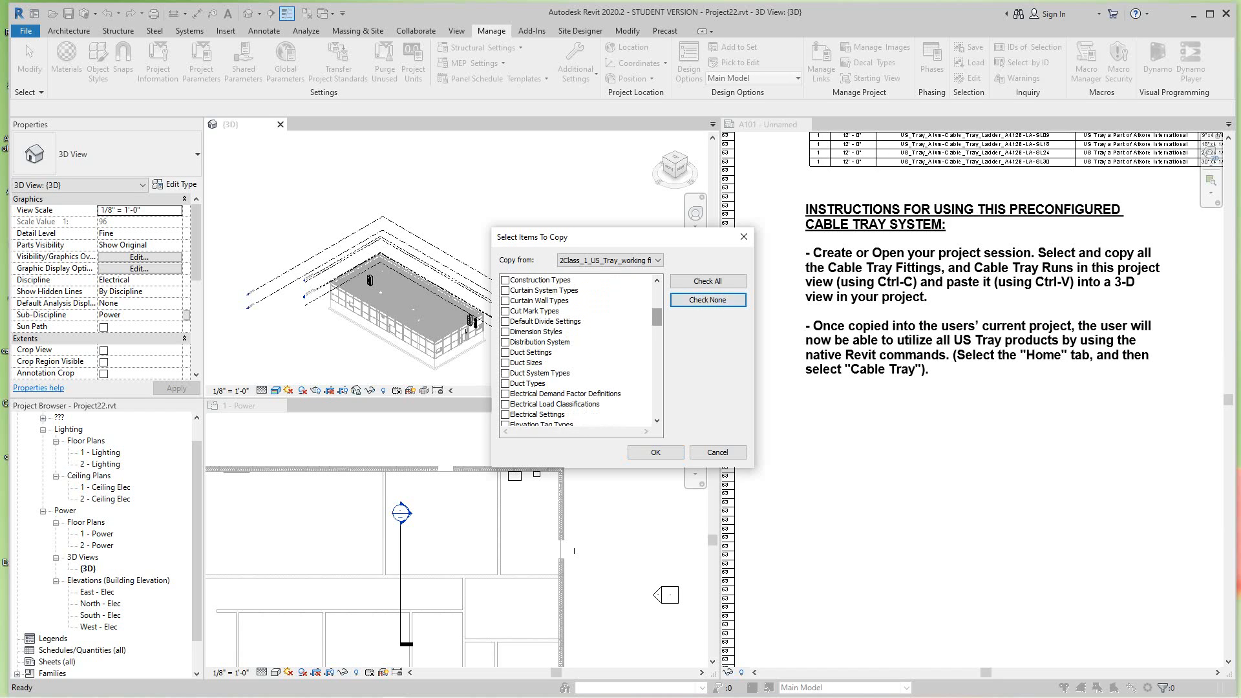
scroll("down", 3)
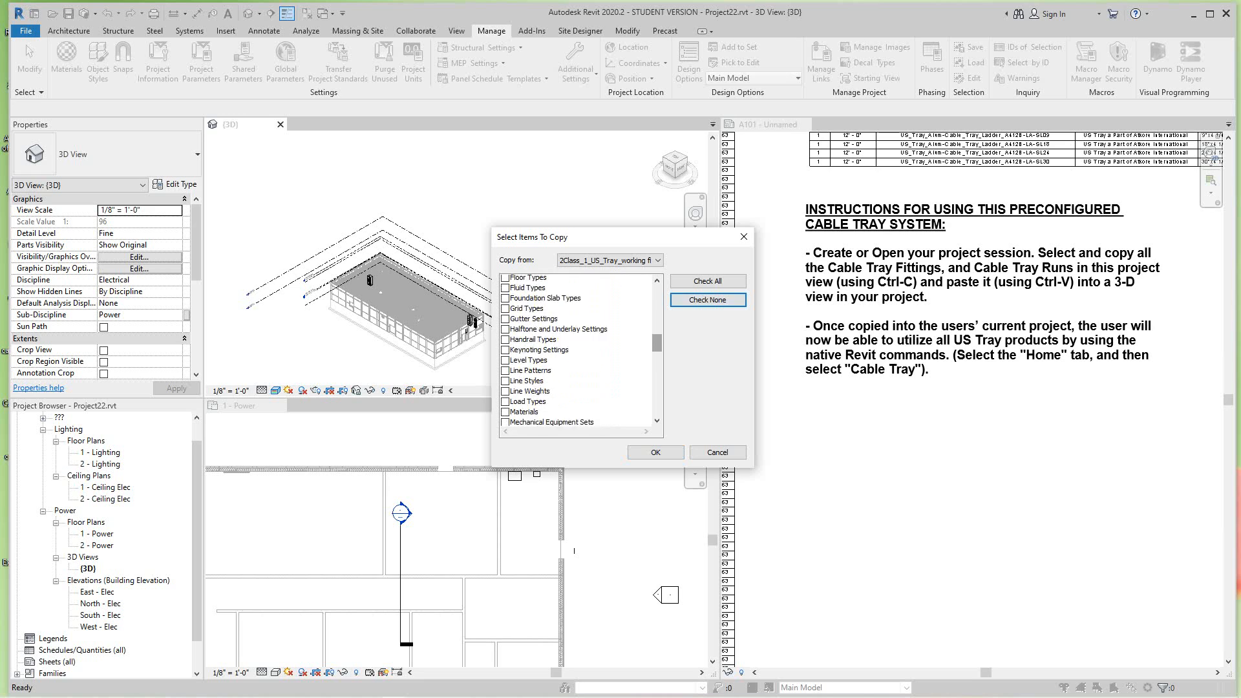
scroll("down", 3)
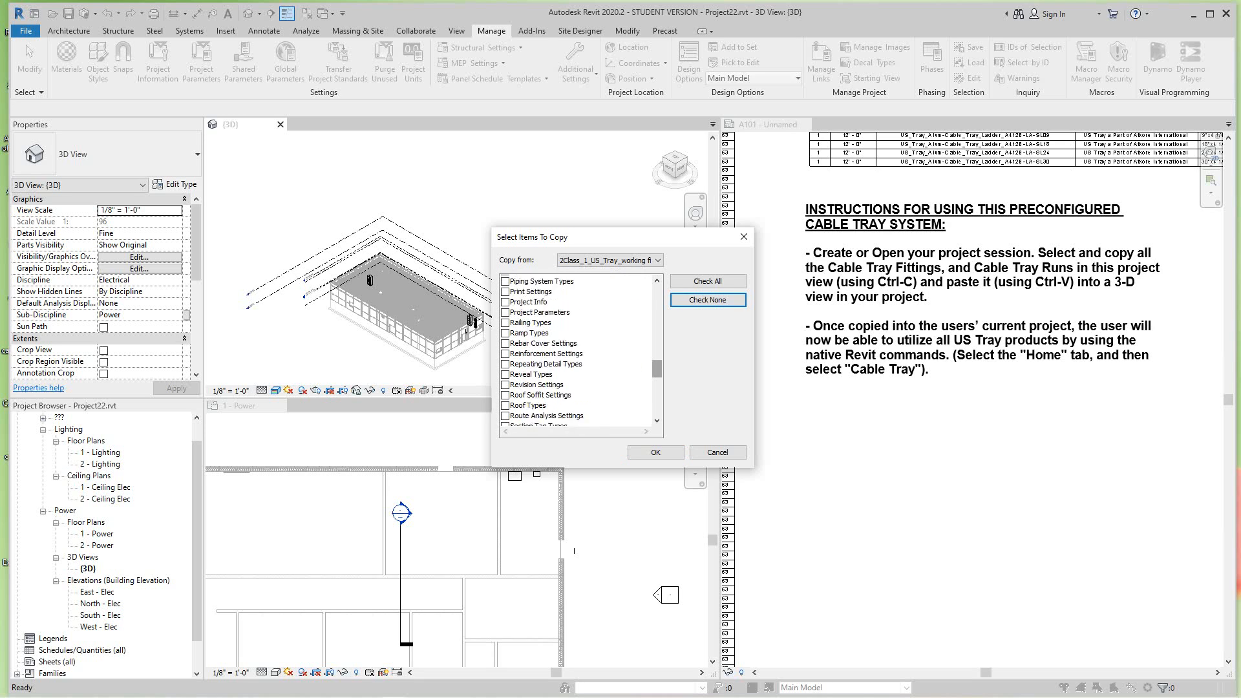
scroll("down", 3)
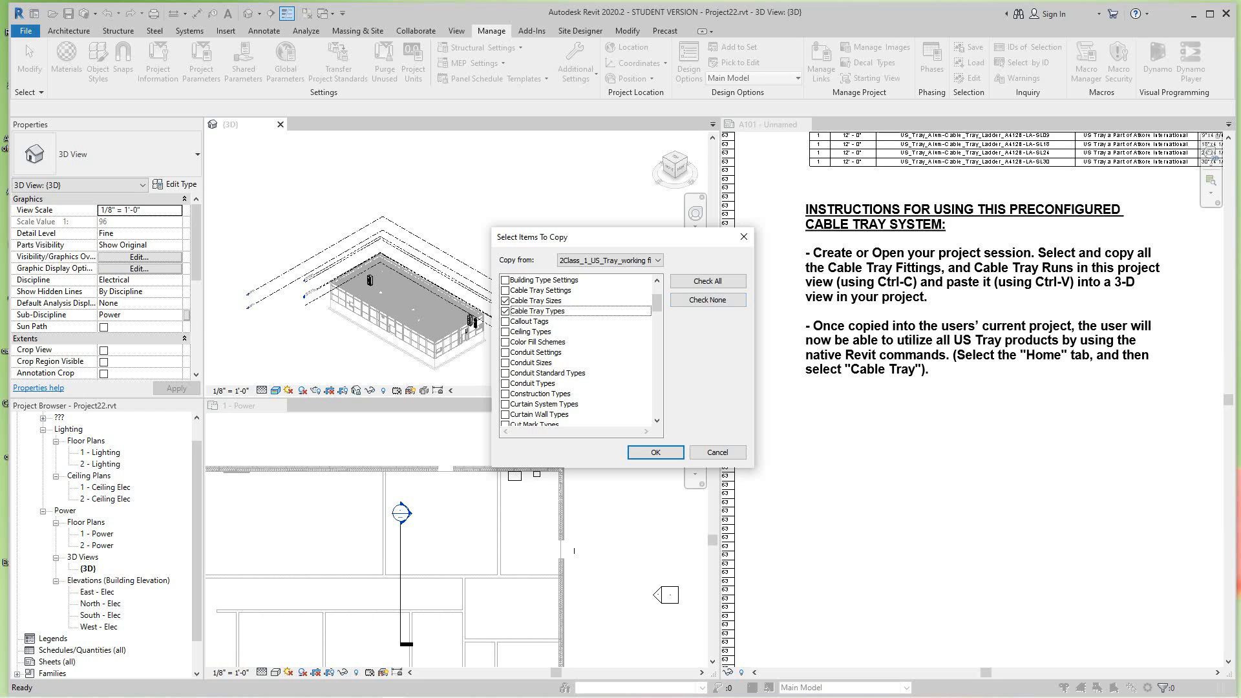
left_click(510, 290)
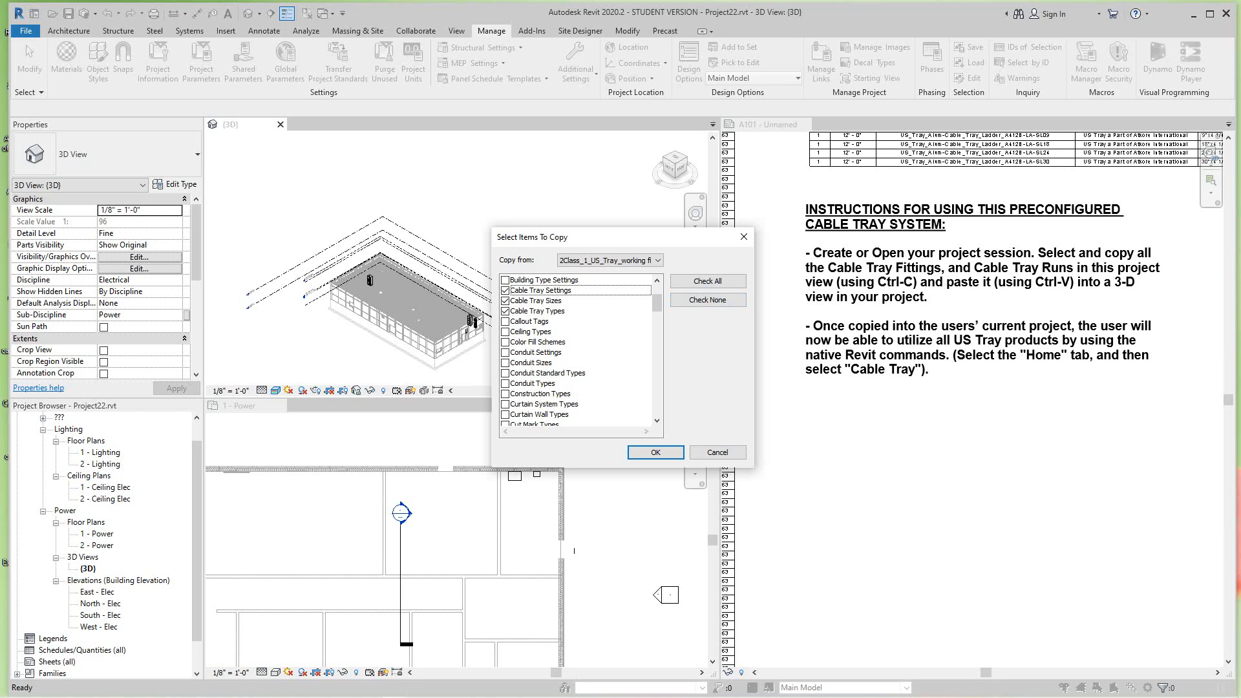
left_click(653, 453)
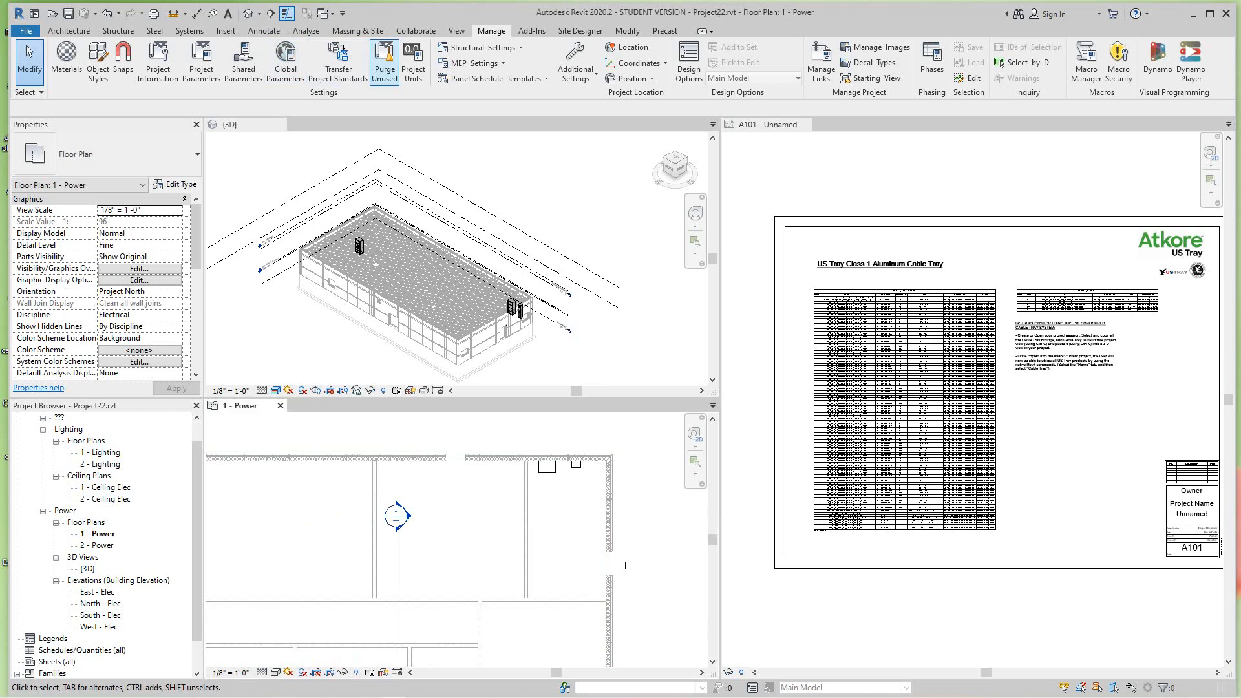
Step: Start an SL09 aluminum ladder cable tray run at 9" width in the Power plan
left_click(188, 31)
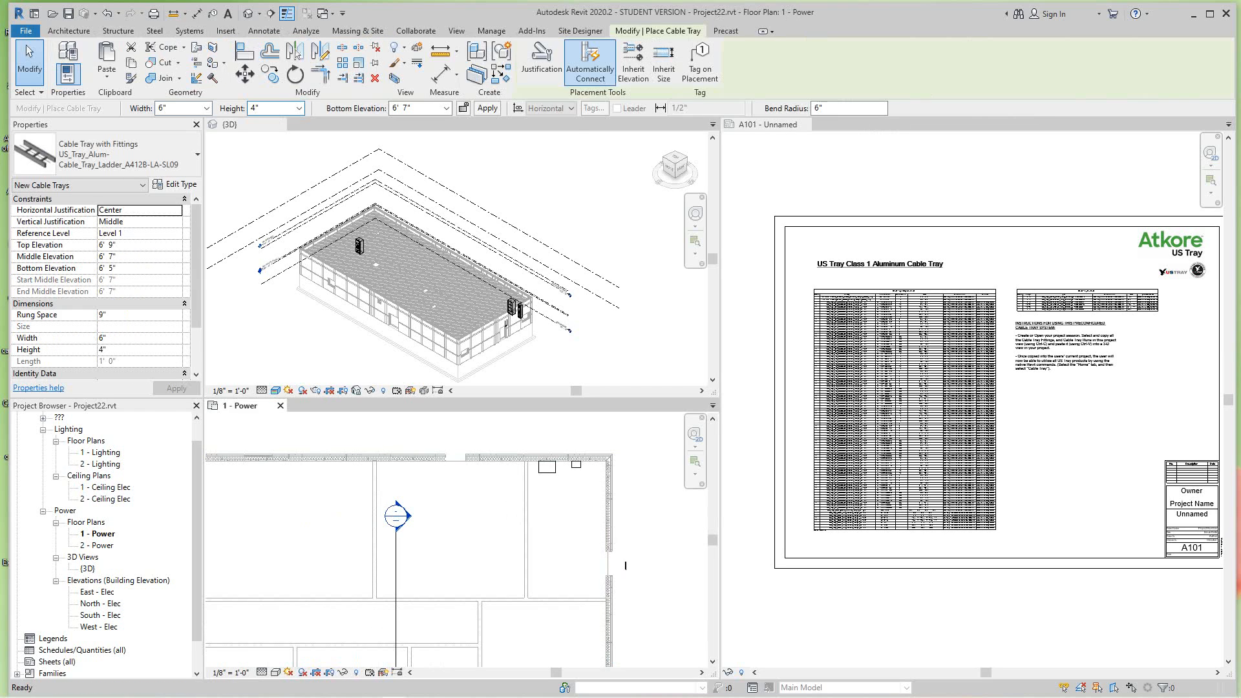
mouse_move(103, 153)
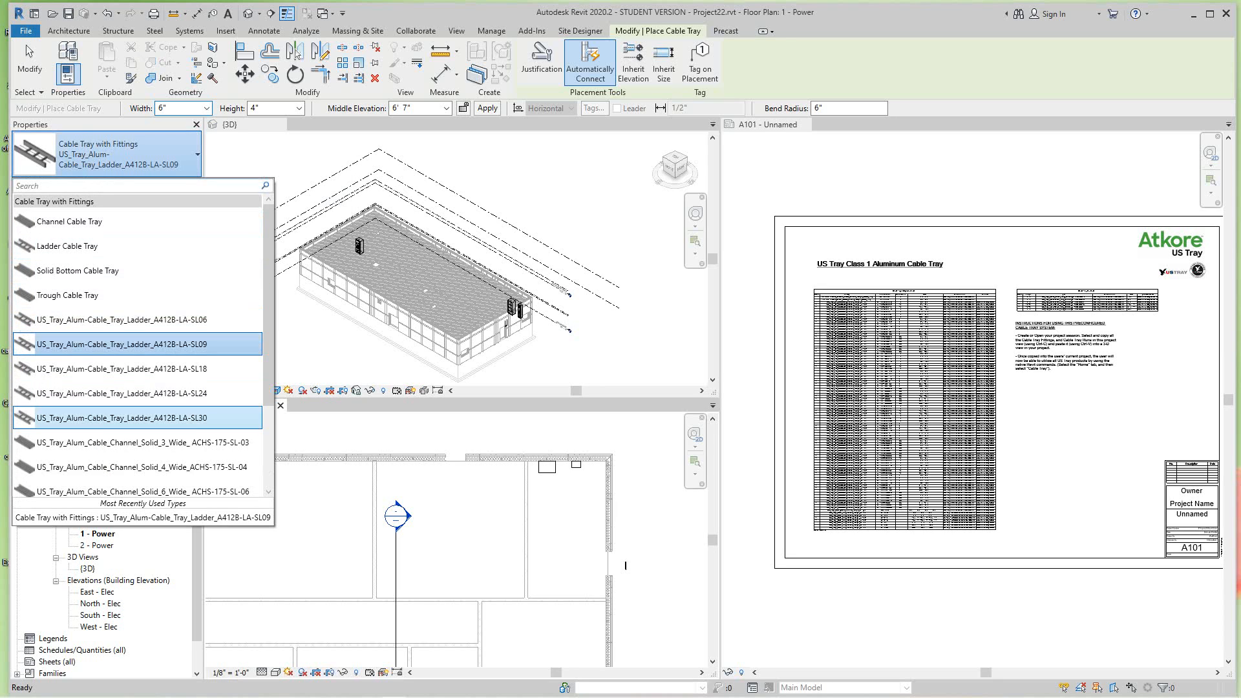
mouse_move(116, 442)
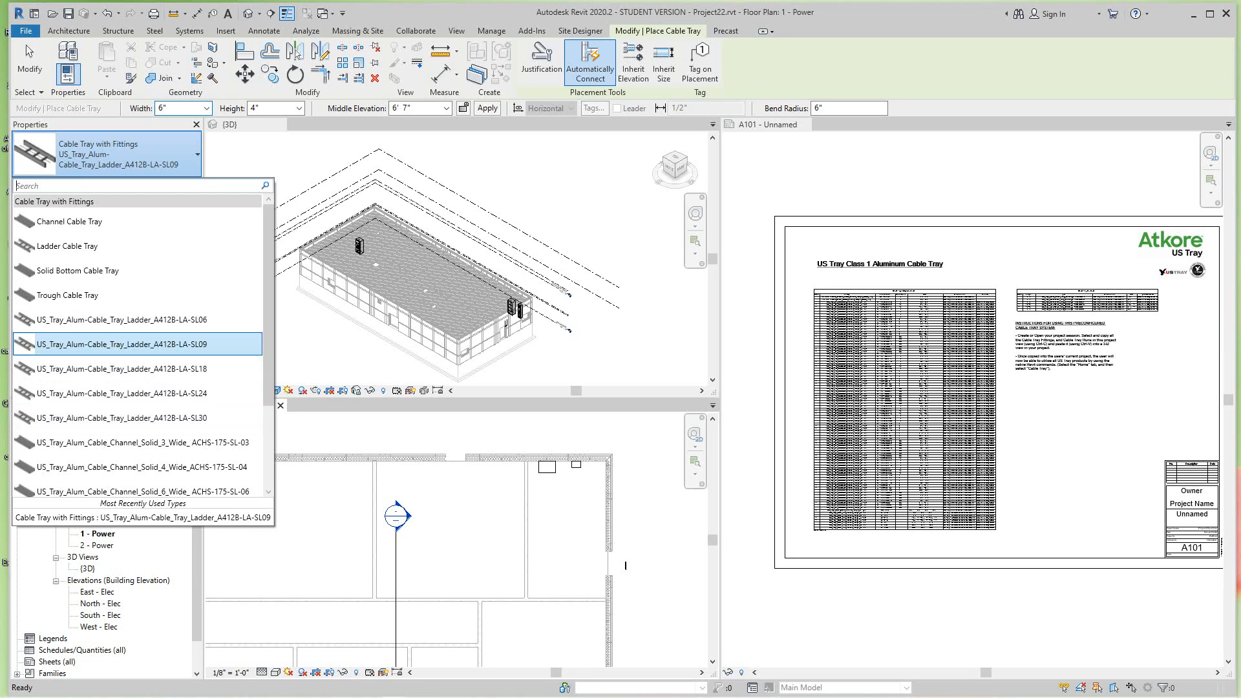
left_click(123, 344)
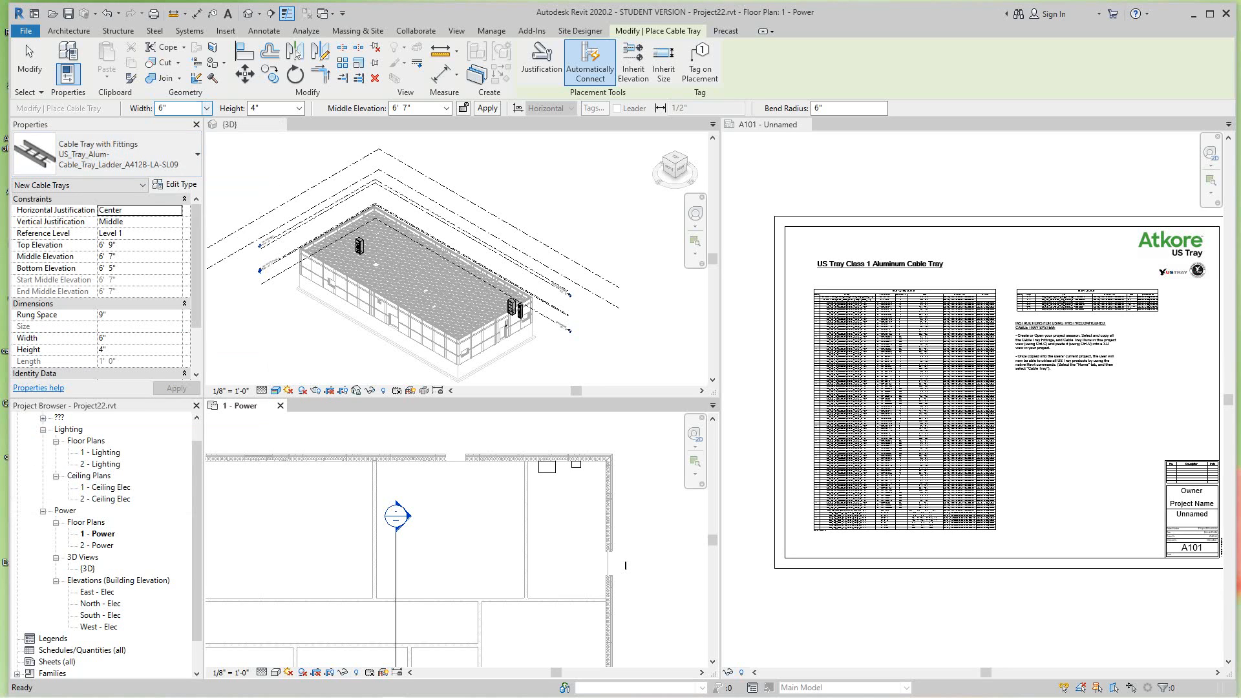
left_click(206, 108)
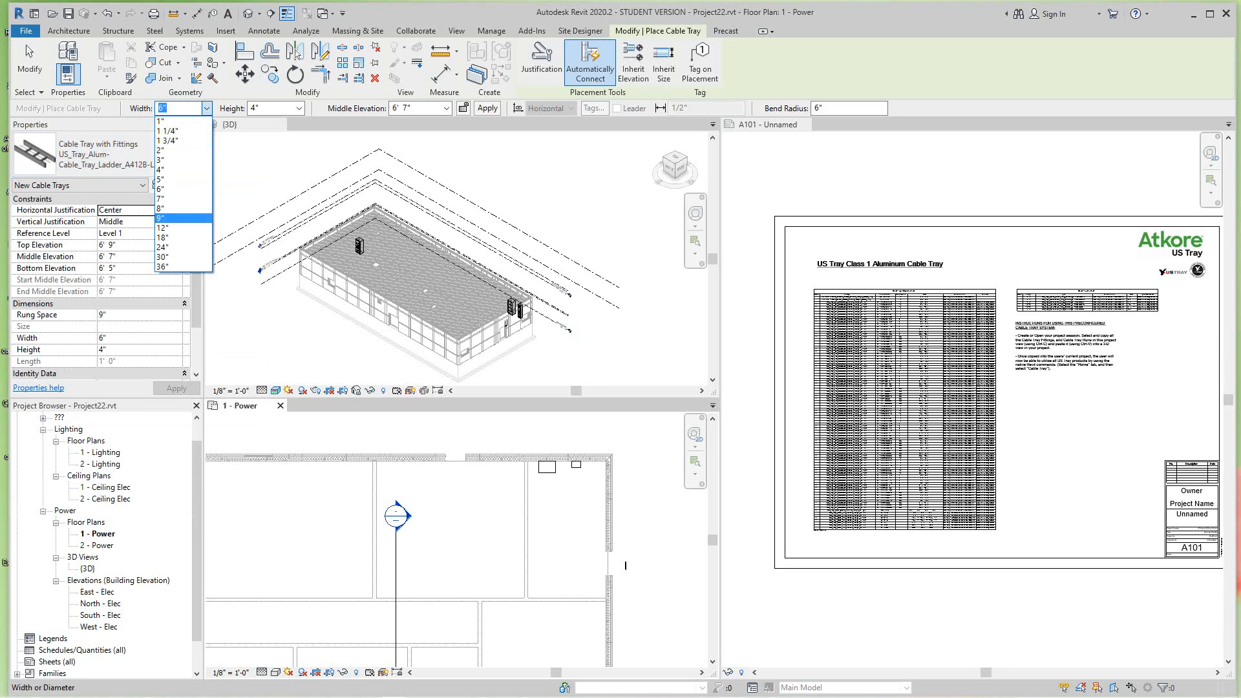
left_click(163, 217)
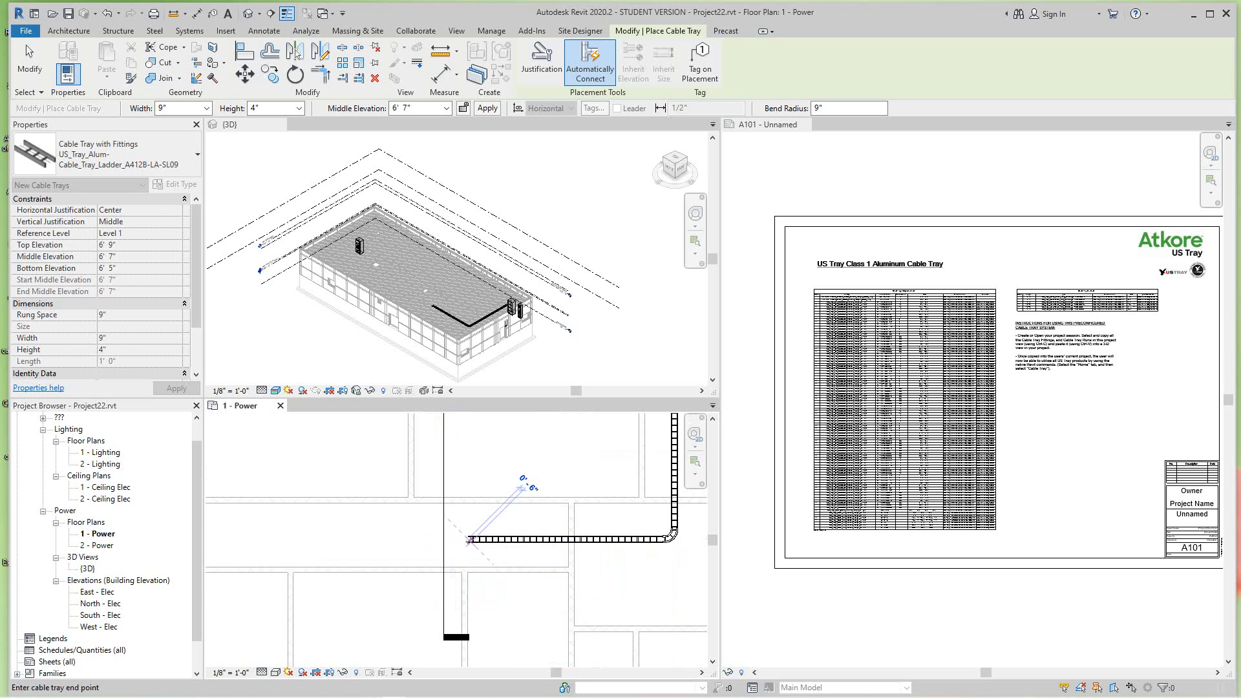
Step: Sketch the tray run points and begin another cable tray run in the plan
left_click(400, 544)
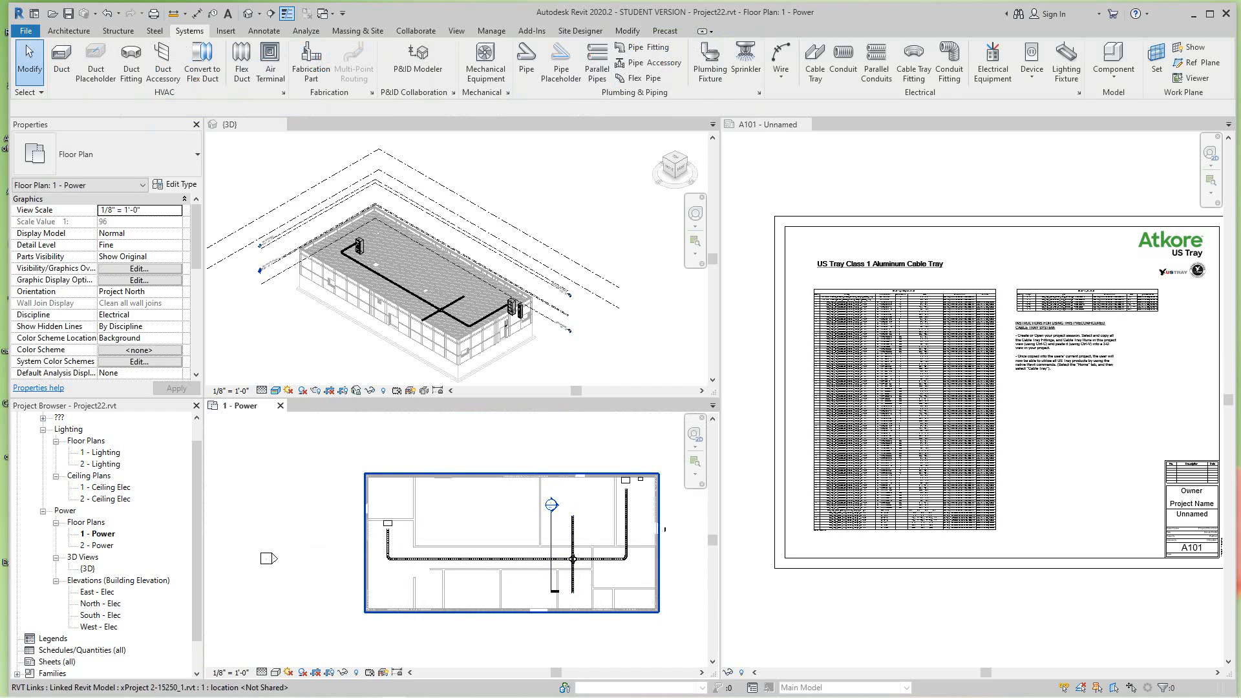
left_click(477, 561)
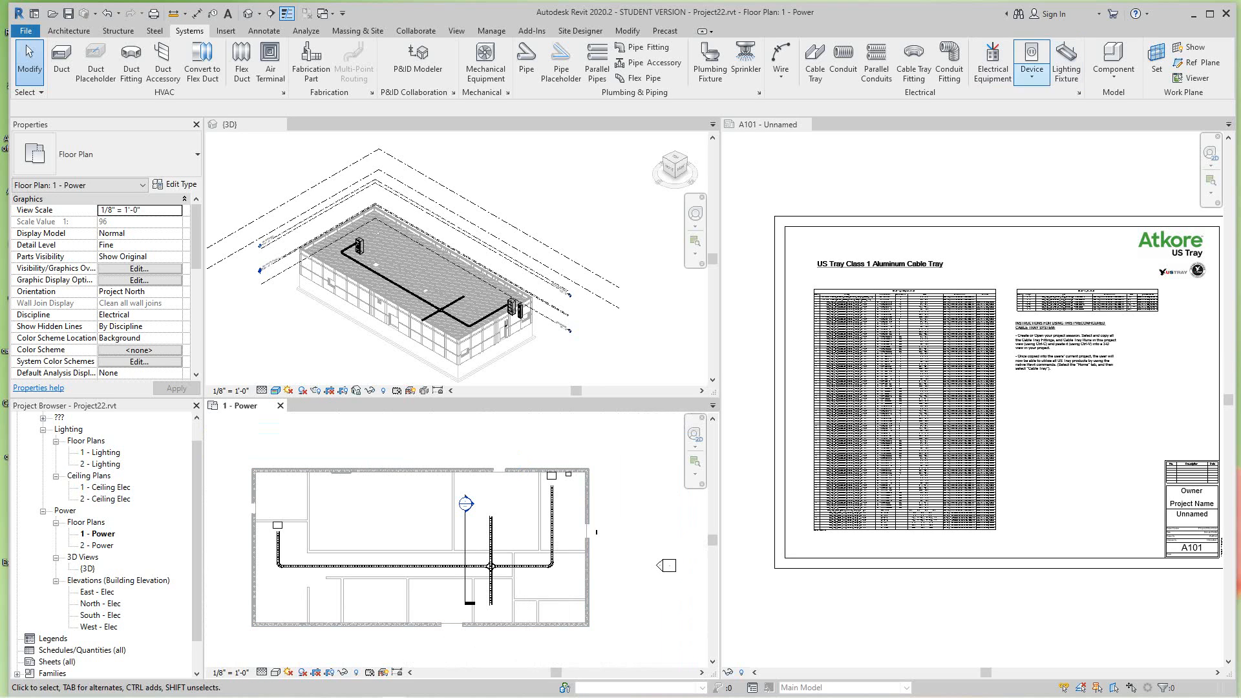
left_click(842, 58)
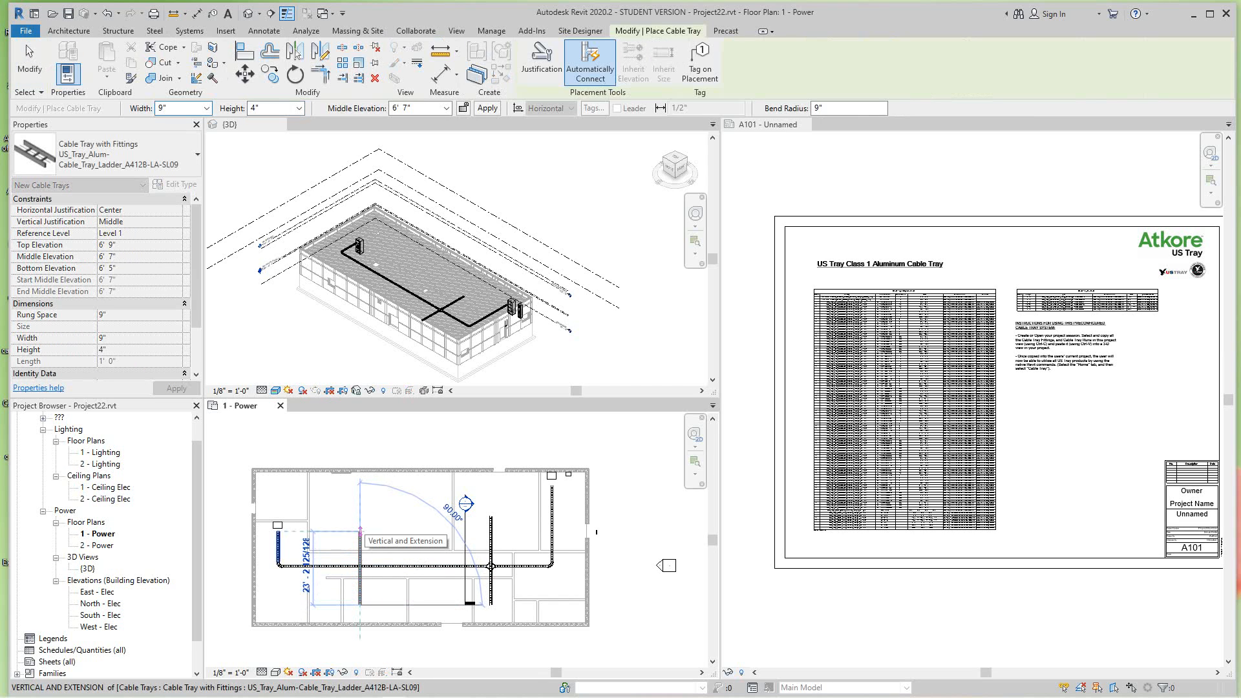
left_click(188, 31)
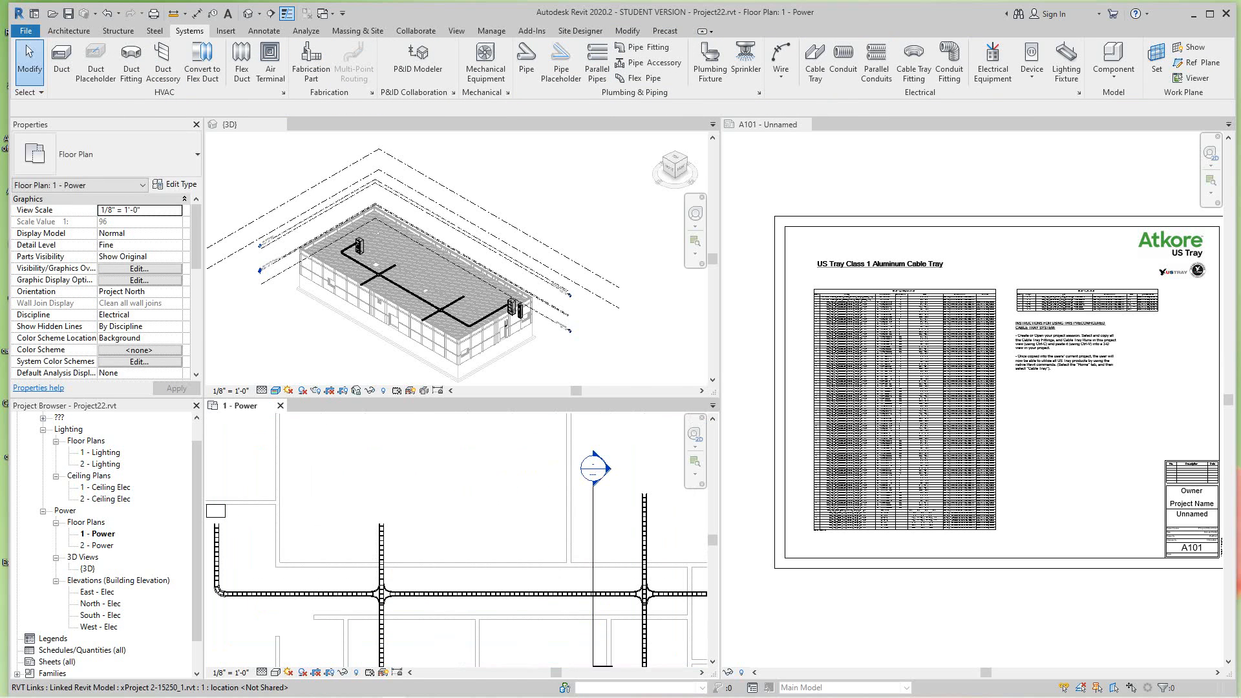
Step: Draw a new tray matching the selected vertical run, choosing its width from the list
left_click(379, 569)
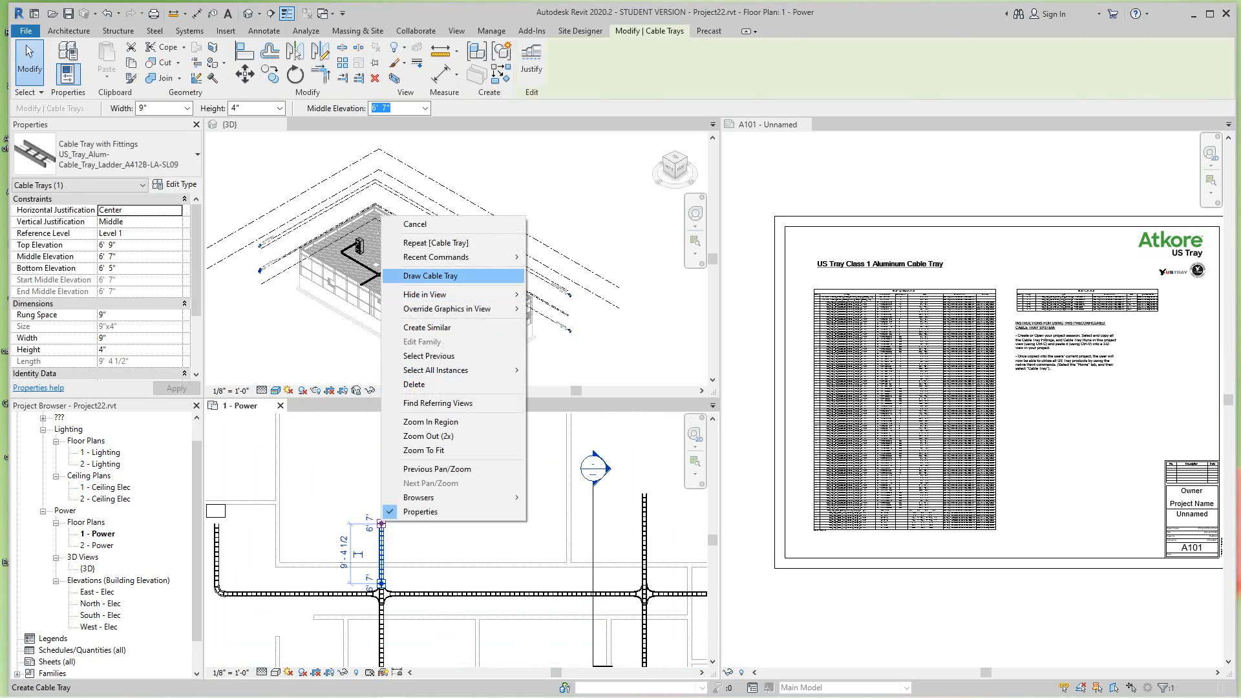
left_click(431, 275)
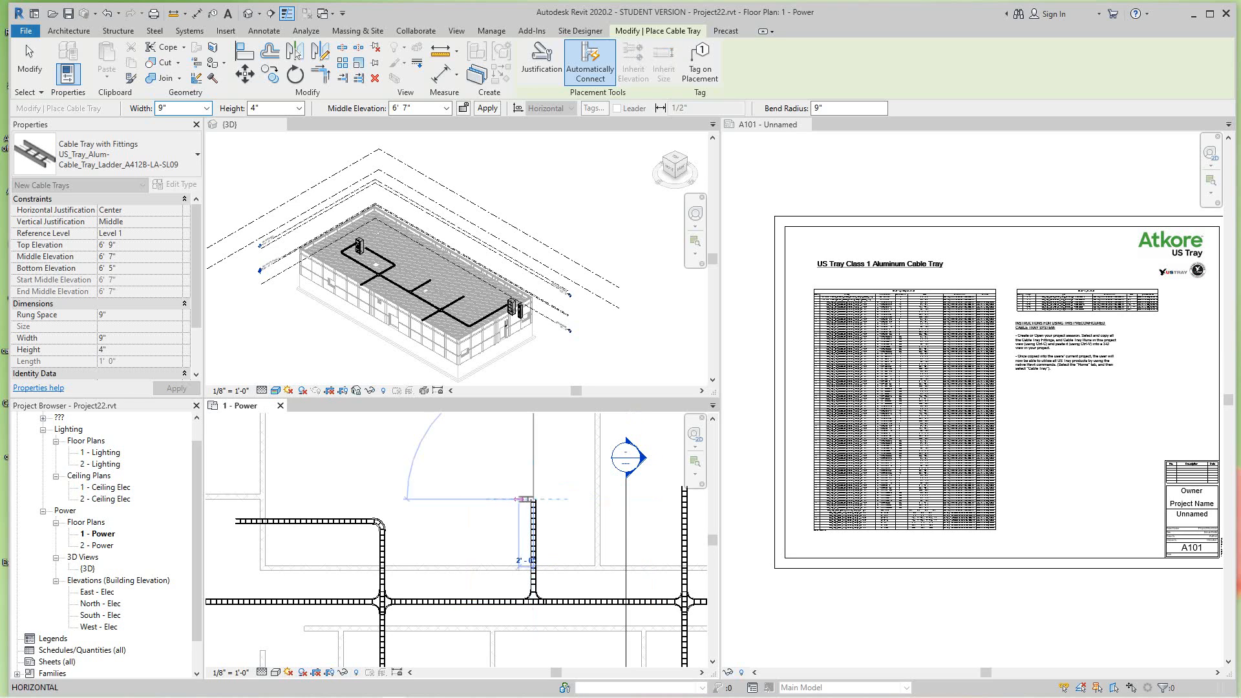
left_click(359, 494)
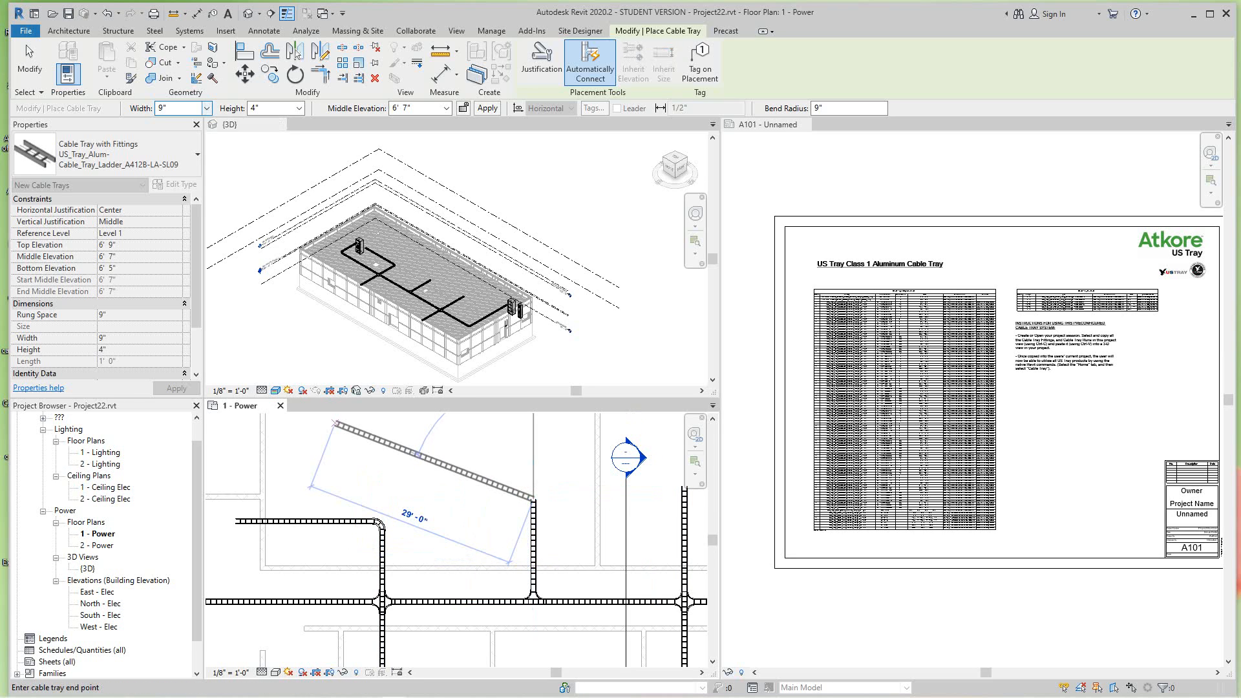
left_click(208, 108)
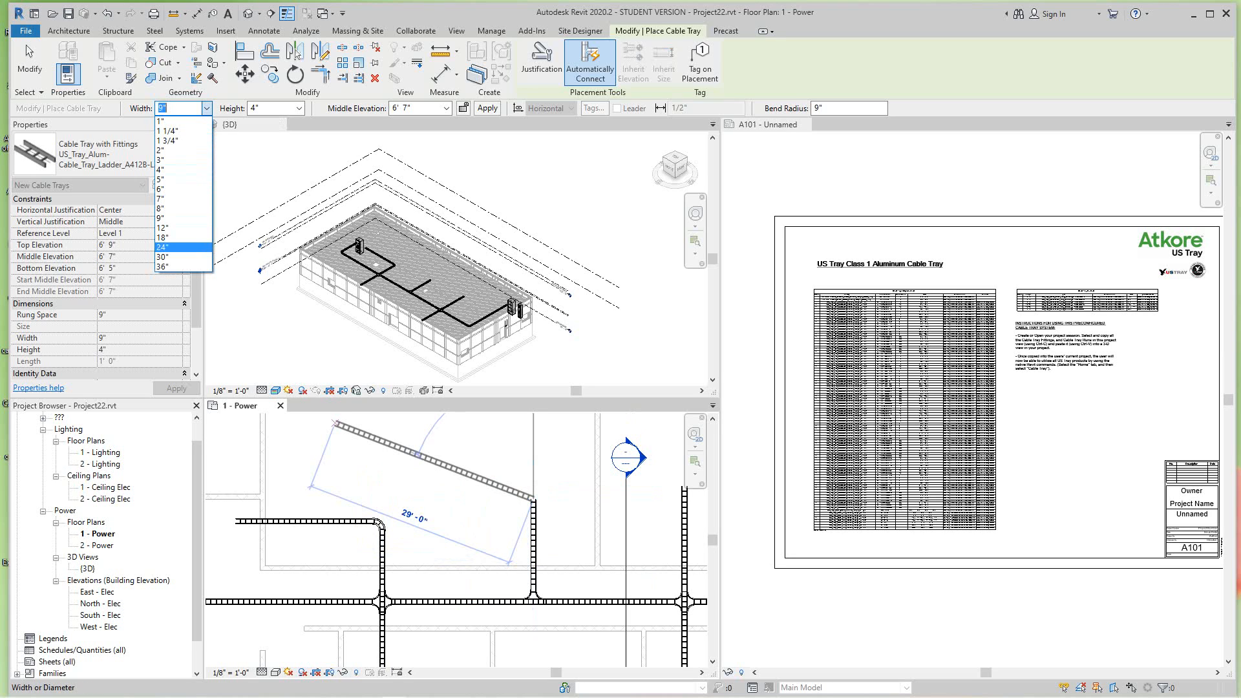
left_click(166, 236)
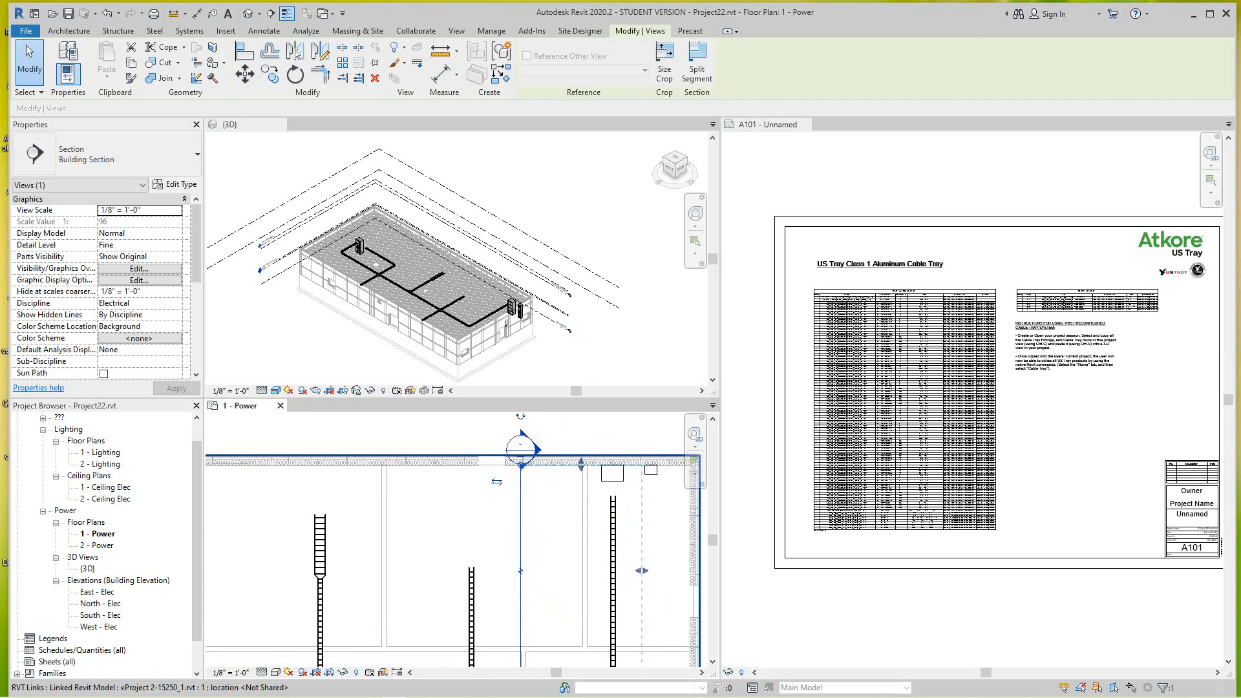
Step: In Section 1, raise the selected cable tray to a 9' 0" middle elevation
left_click(189, 31)
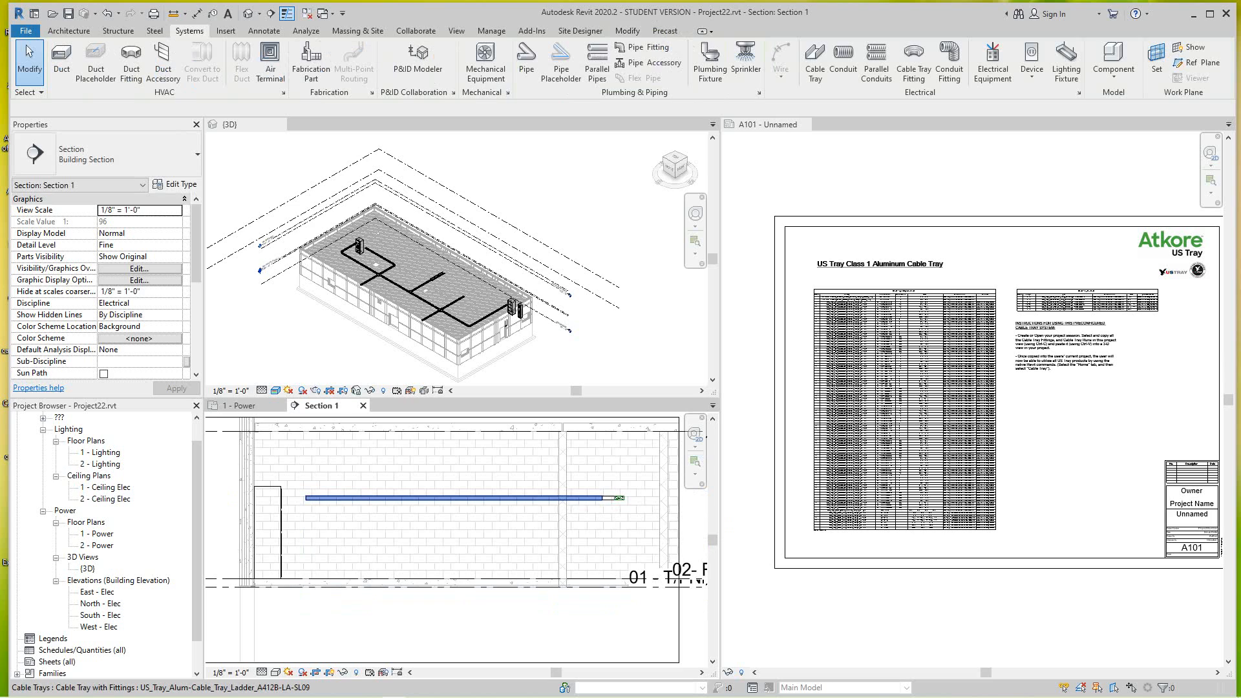
left_click(450, 496)
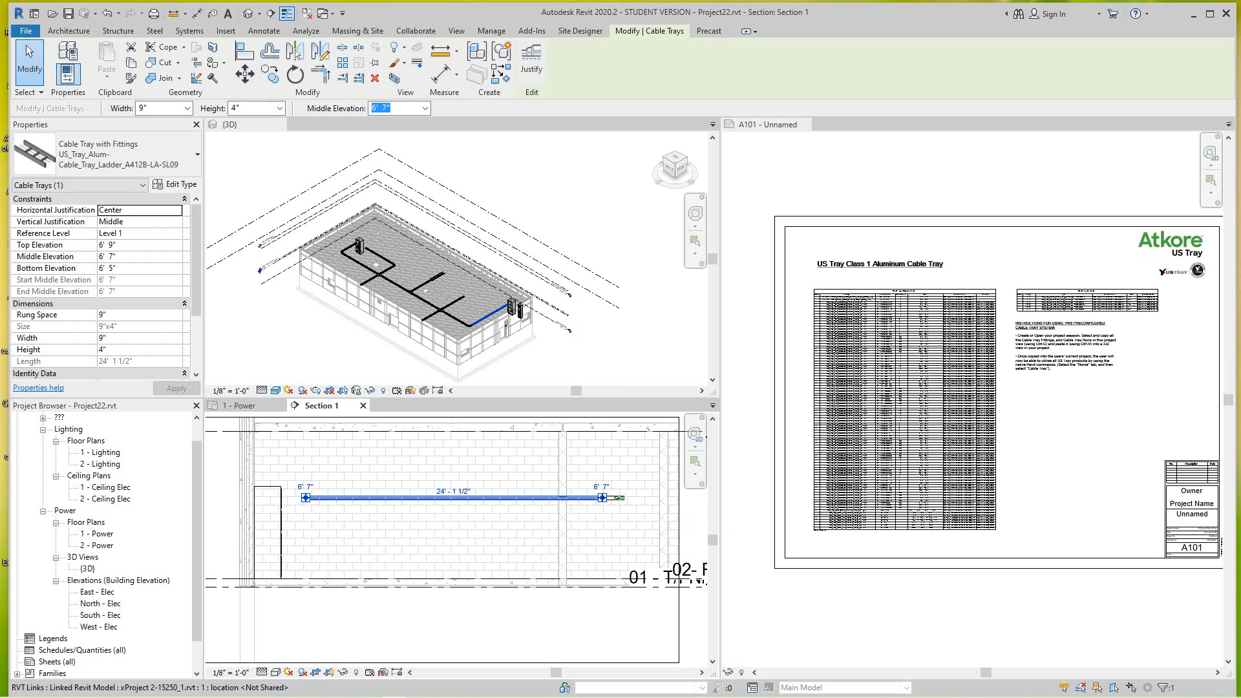
left_click(430, 109)
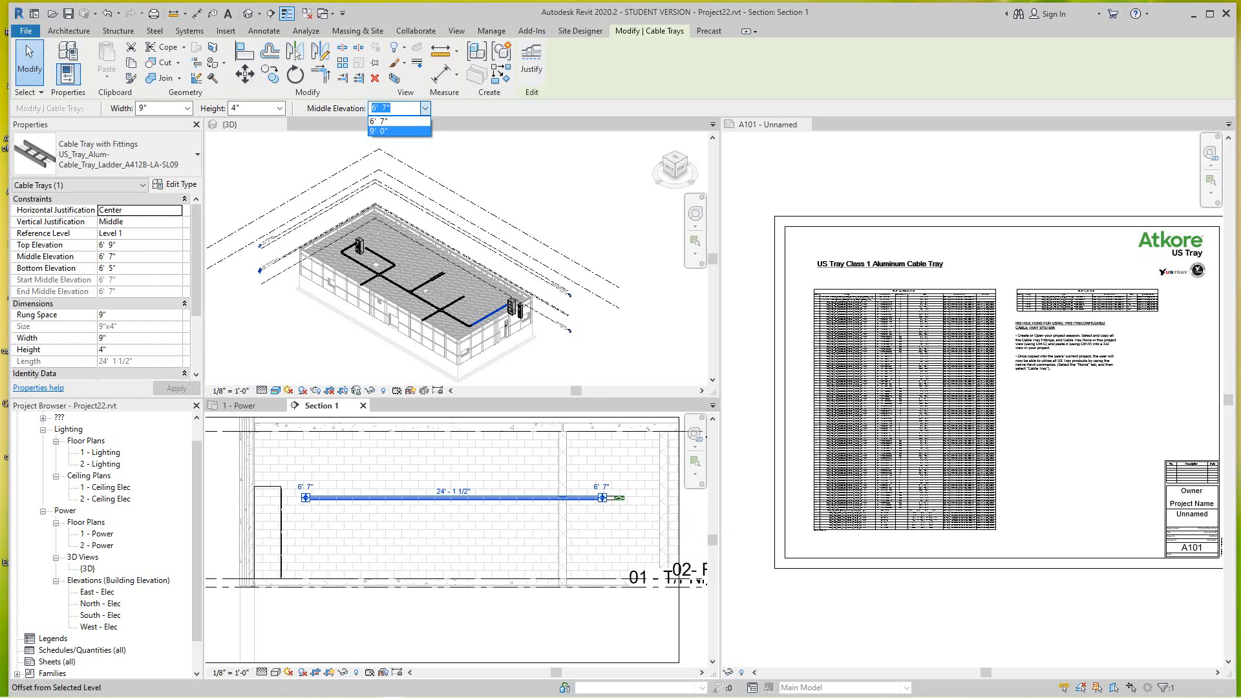
left_click(390, 131)
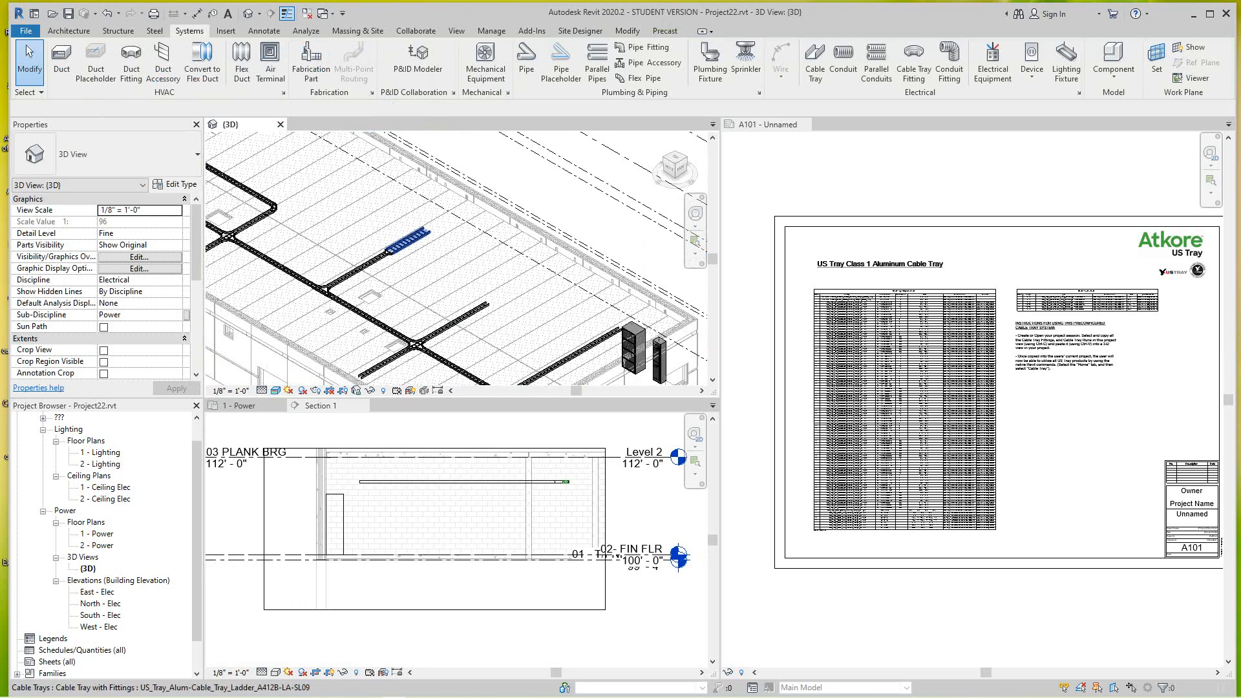
Step: Draw a vertical tray drop from the raised run in Section 1, then return to the 1 - Power plan
left_click(403, 245)
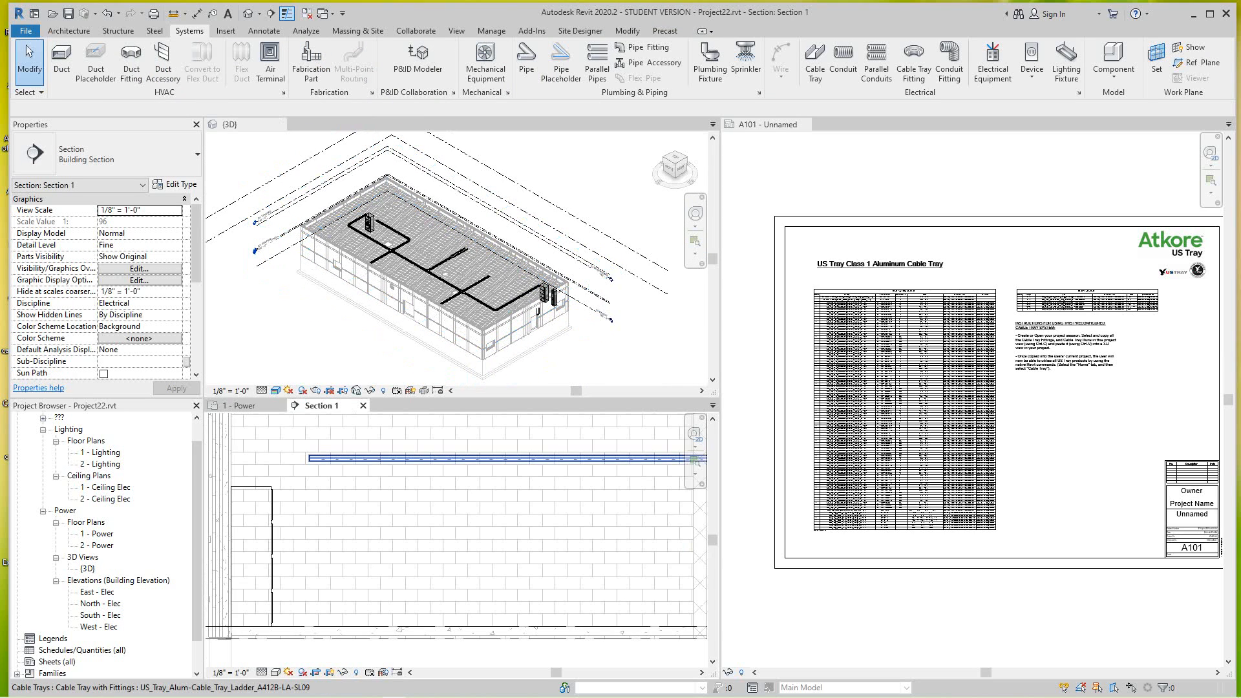
left_click(499, 458)
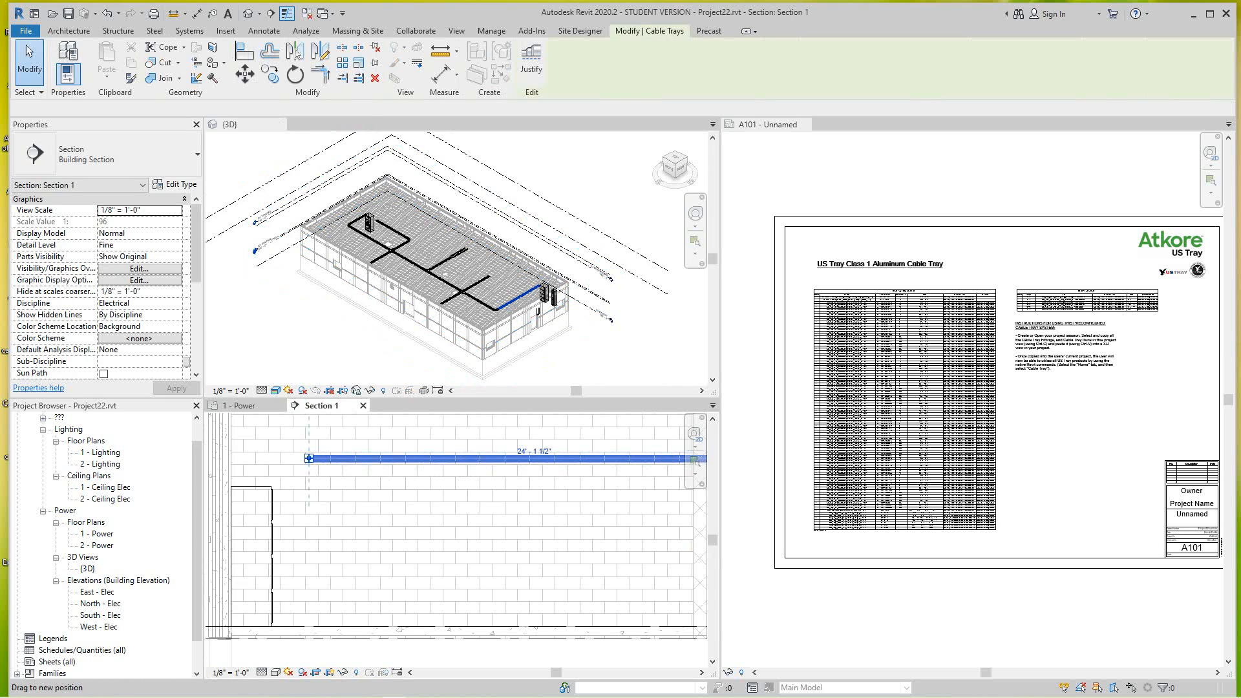
left_click(189, 31)
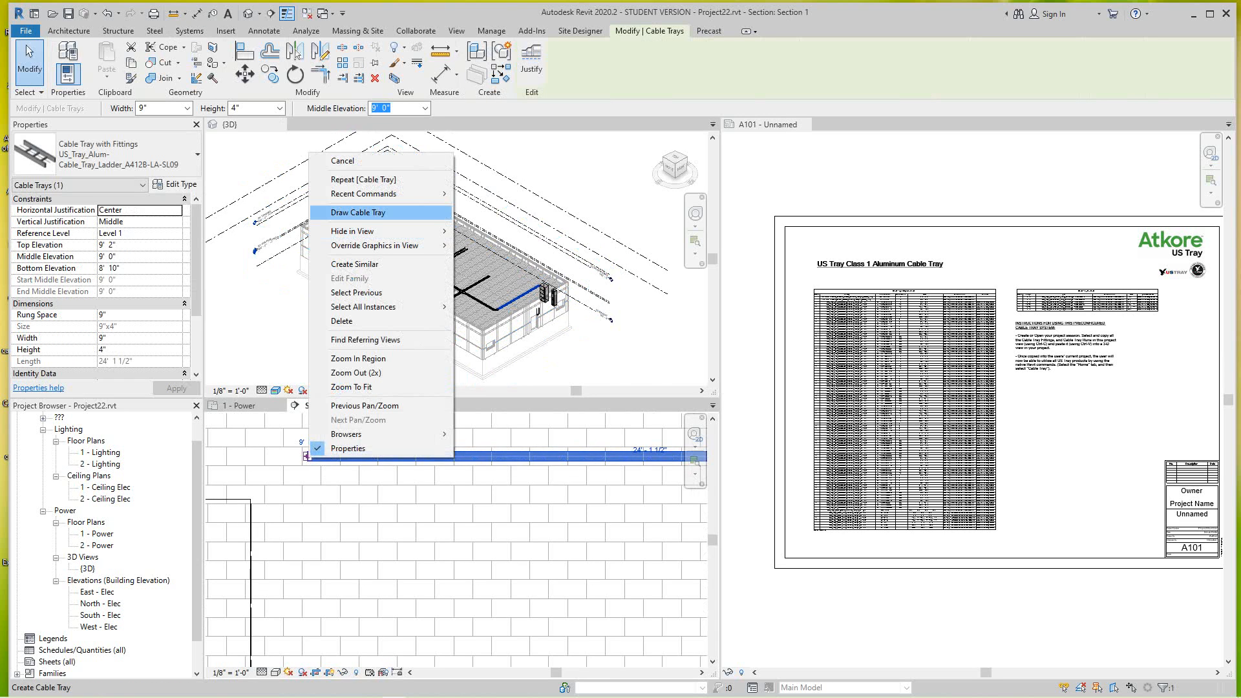
left_click(358, 212)
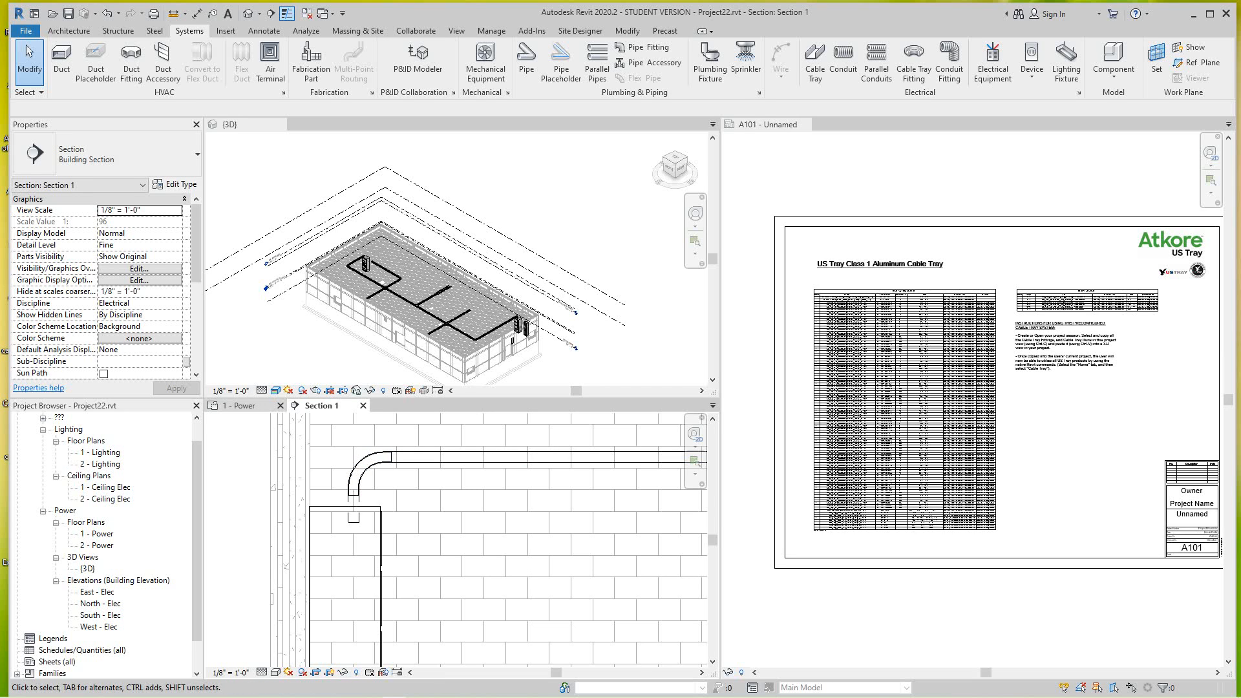
left_click(235, 405)
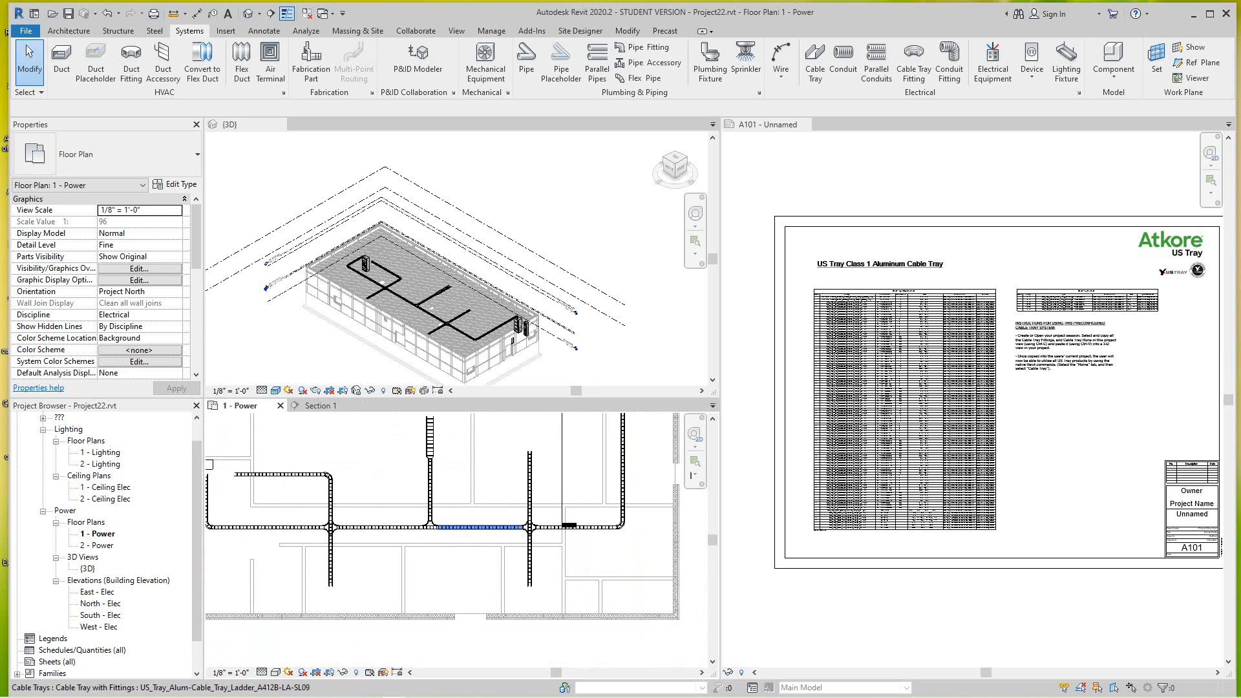
Step: Raise the tray segment between the junctions to 9' 0" and select the Section 1 line
left_click(476, 527)
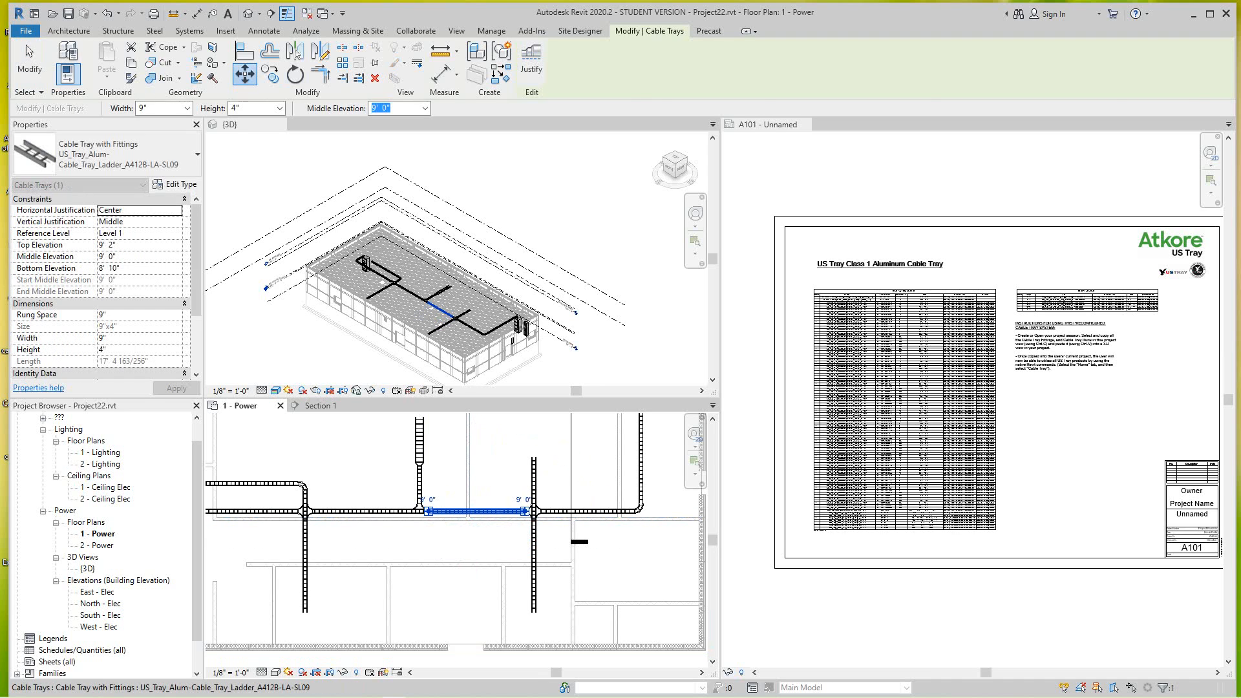
left_click(189, 31)
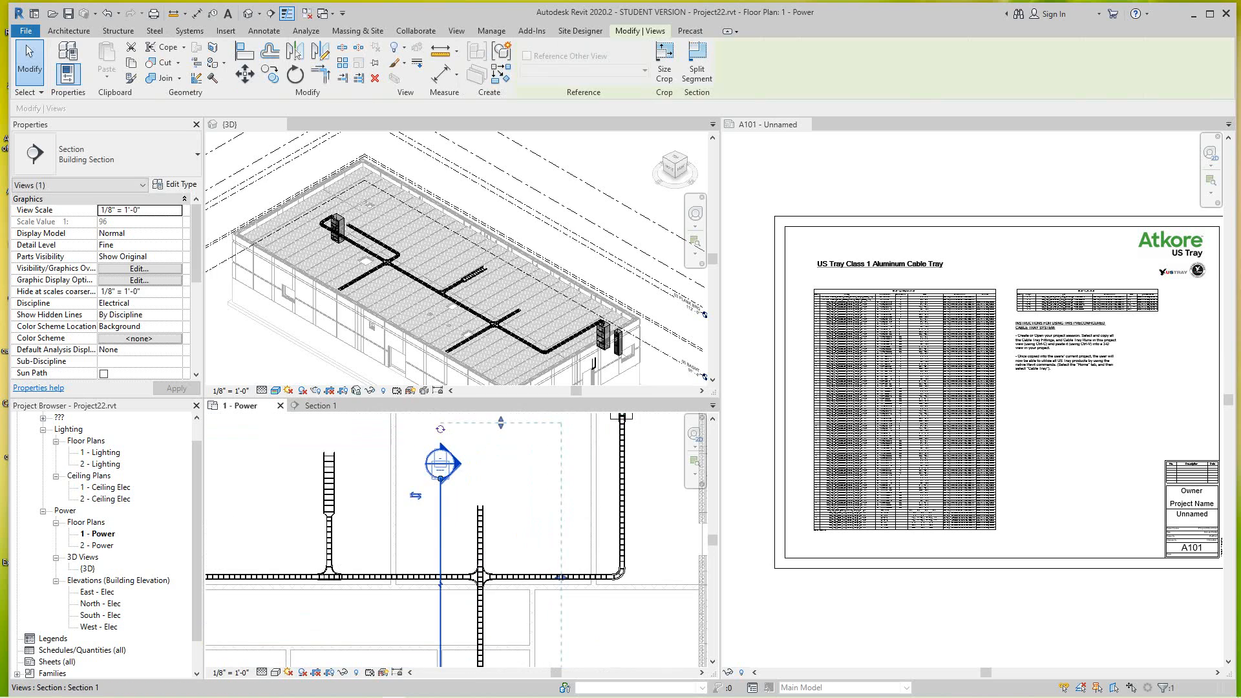
Step: Start a vertical drop run from the second raised tray in Section 1
left_click(321, 404)
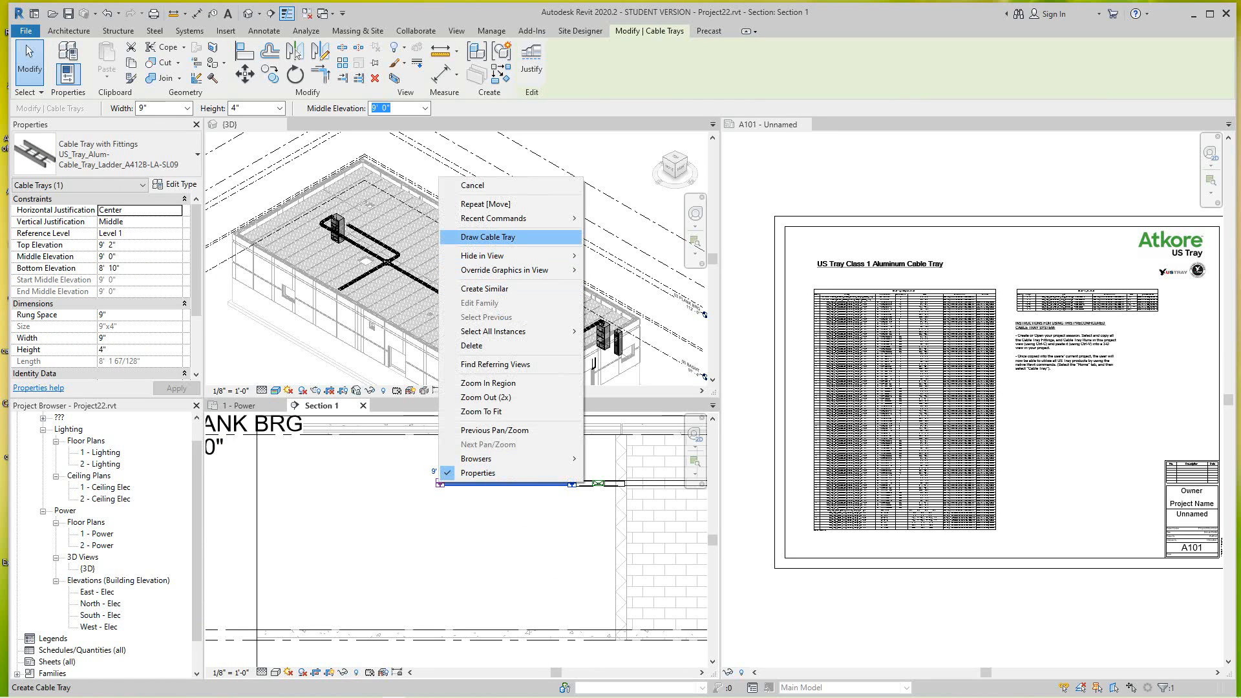
left_click(487, 238)
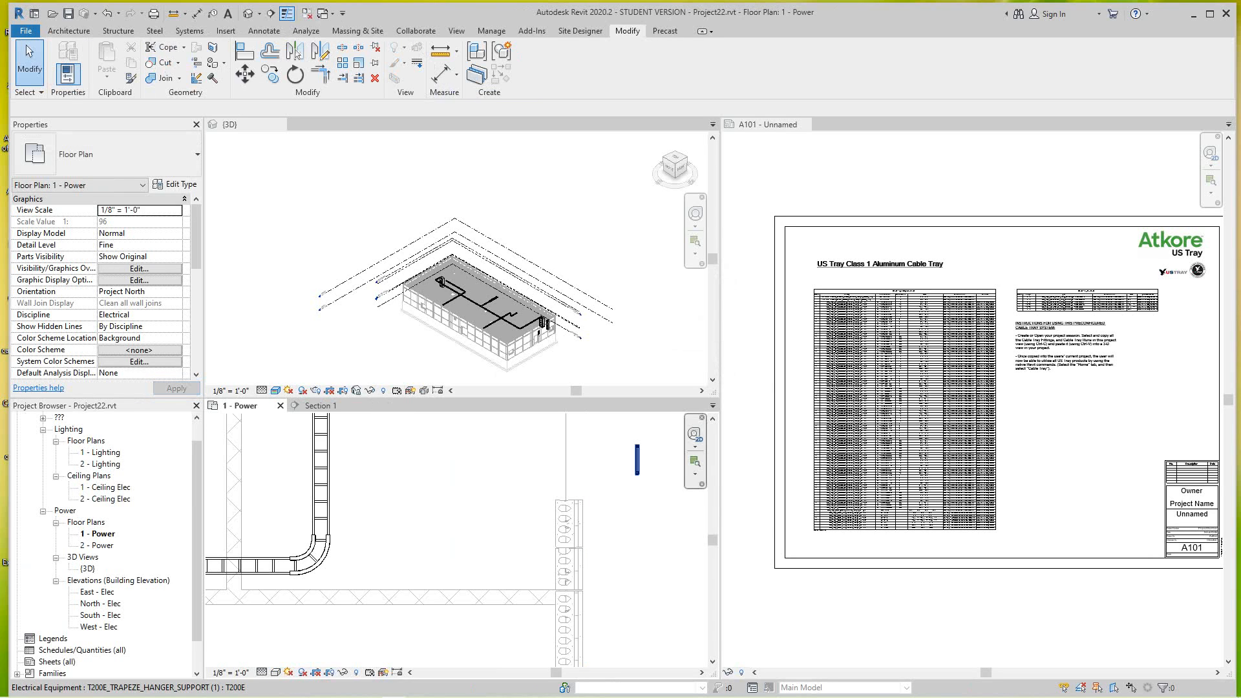
Step: Move the T200E trapeze hanger so it snaps across the cable tray run
left_click(636, 461)
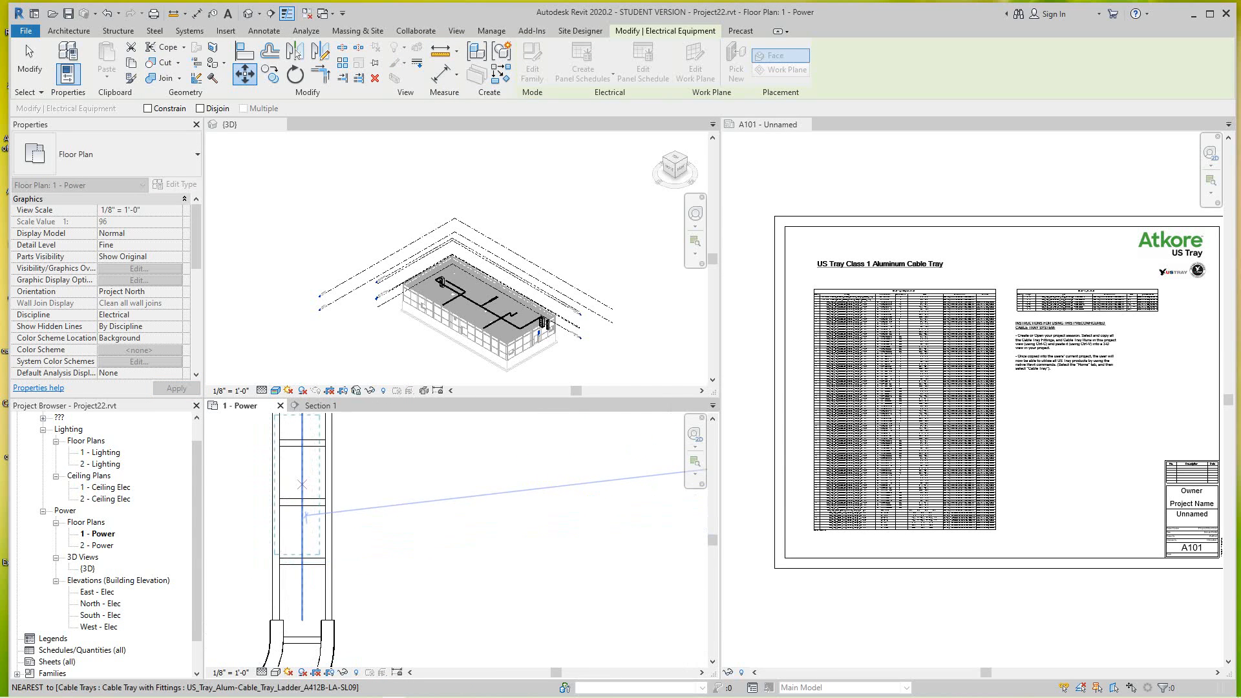
left_click(296, 483)
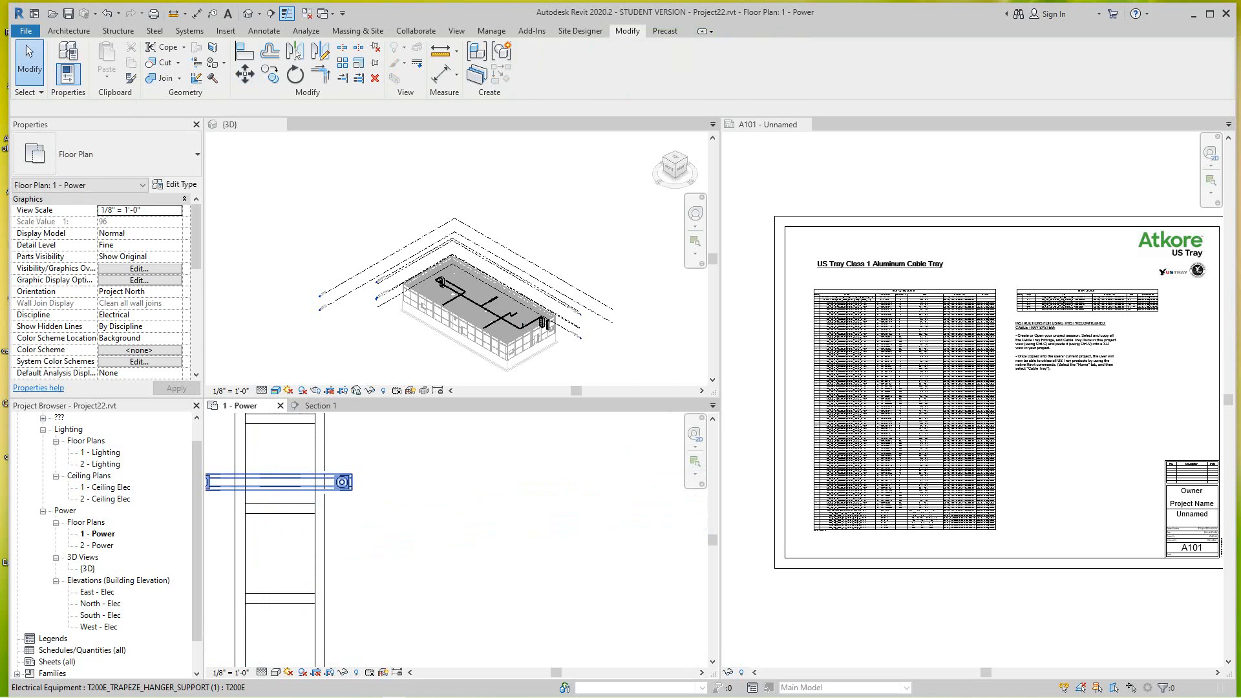
left_click(277, 482)
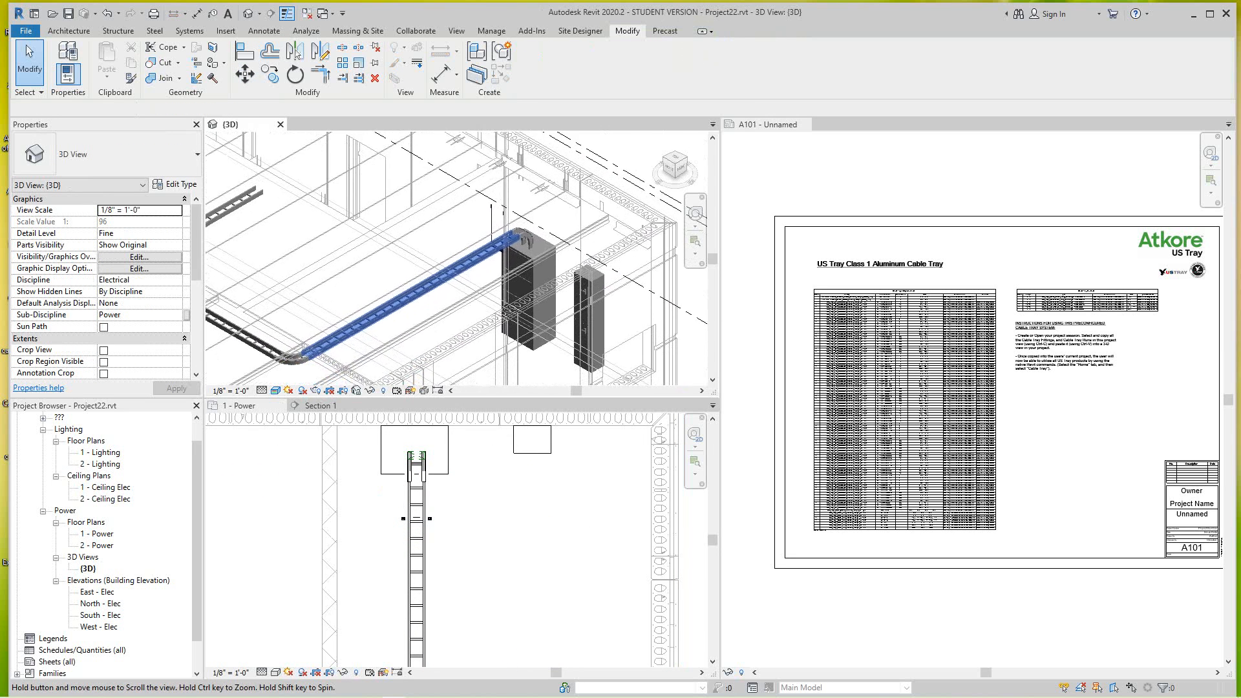
Step: Copy hangers along the tray at a 10 spacing and move one toward the bend
double_click(97, 533)
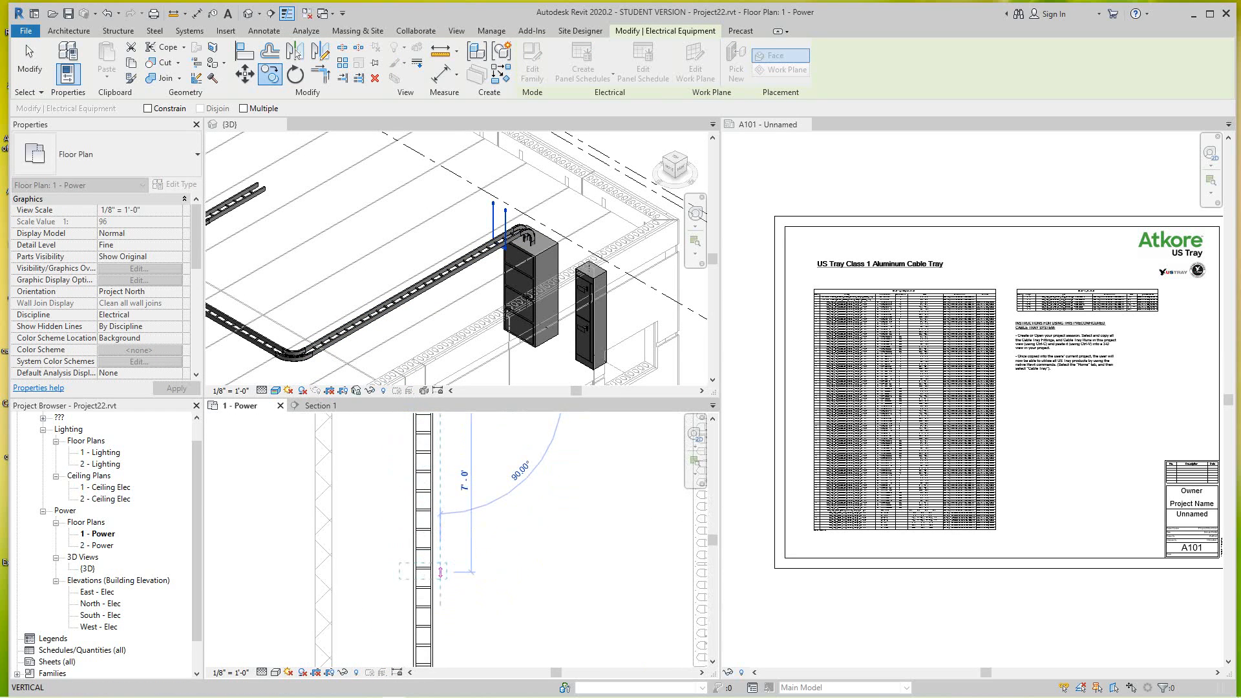
type("10")
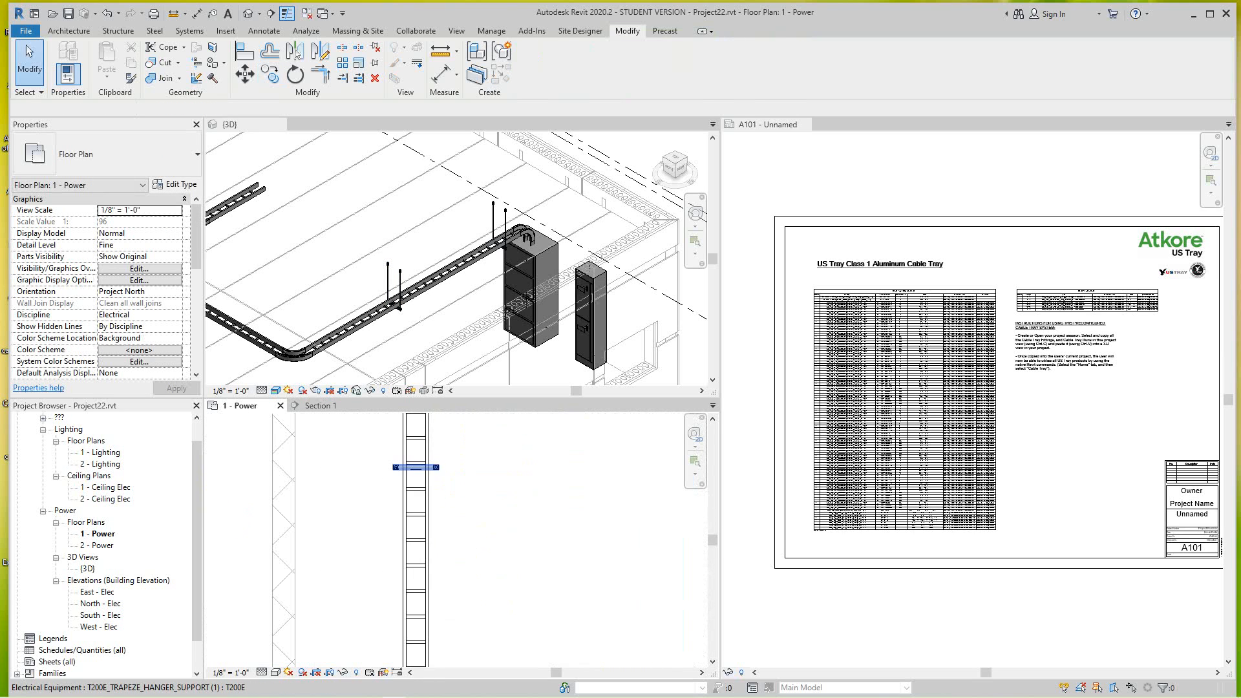
left_click(416, 465)
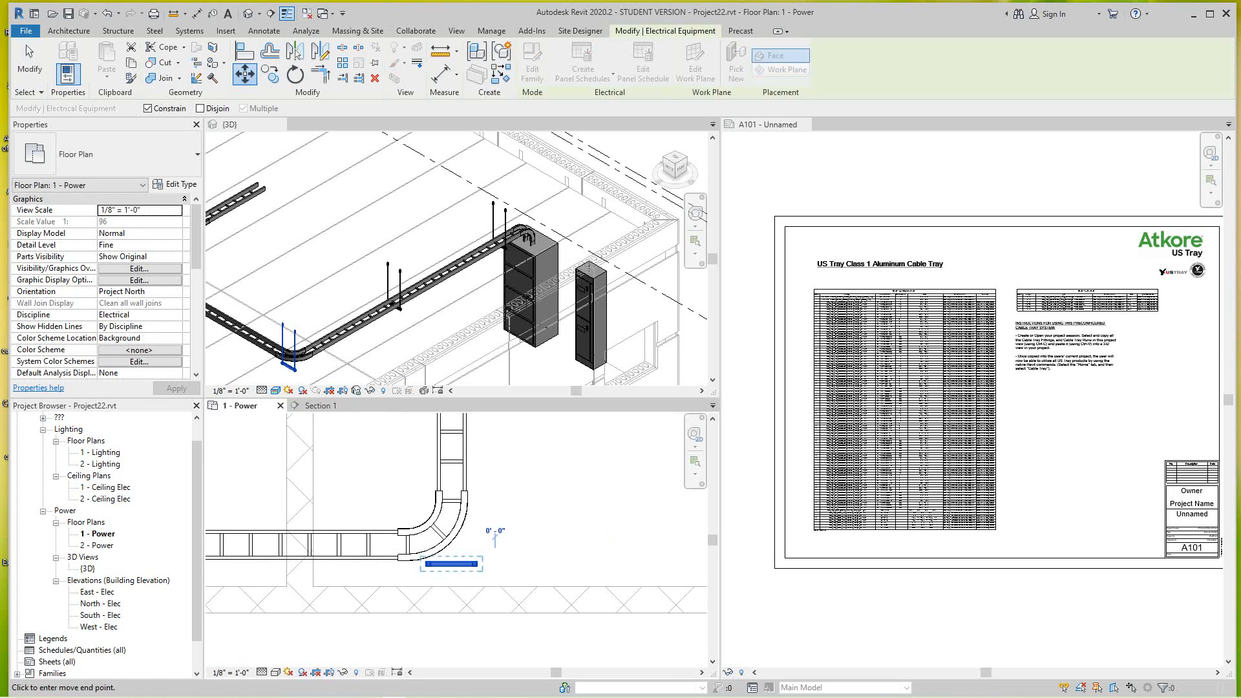
left_click(452, 564)
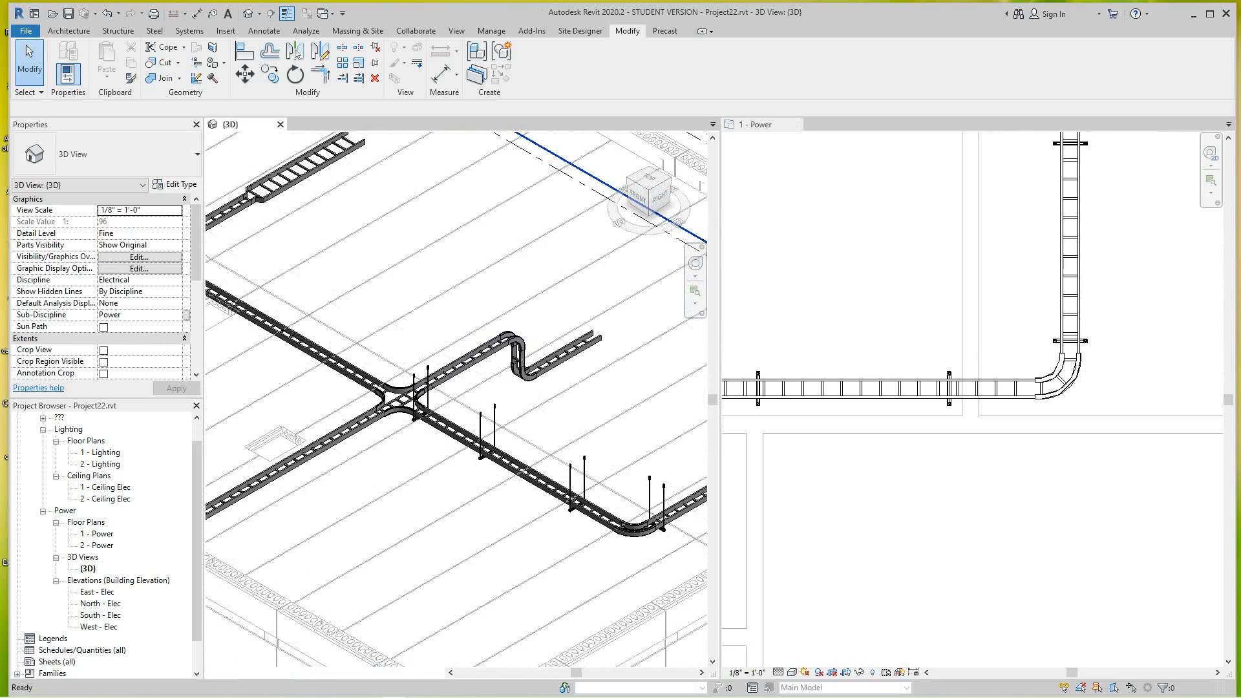
double_click(97, 533)
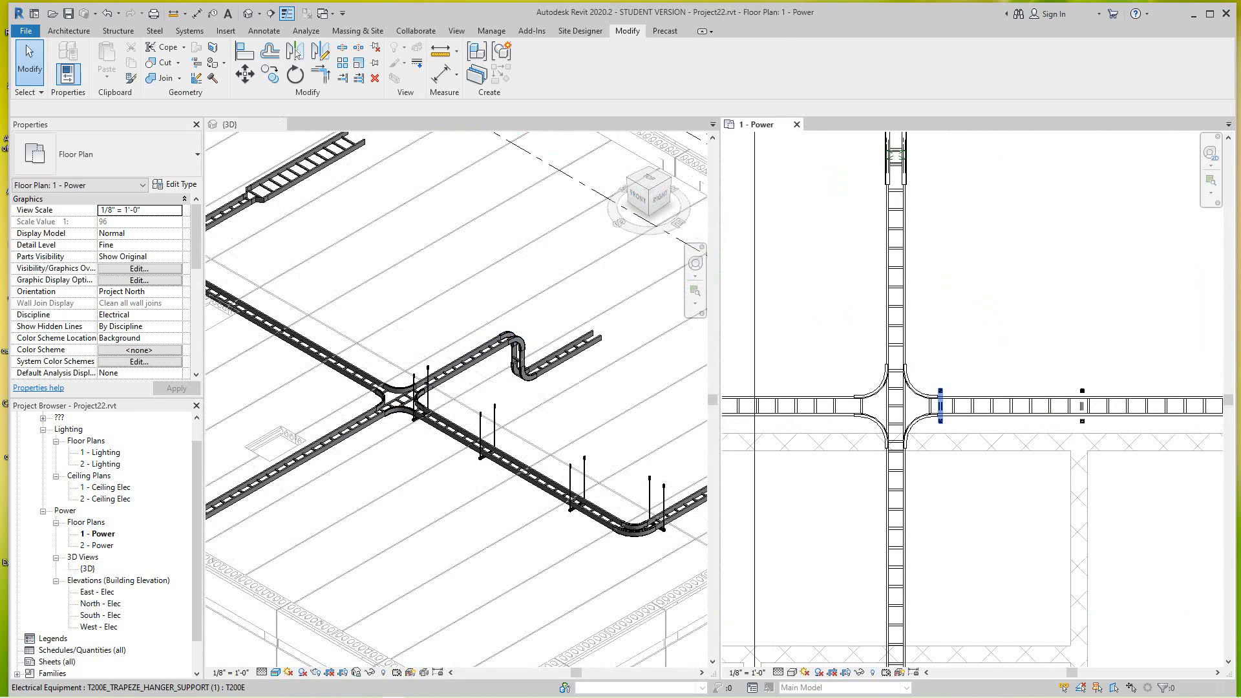
Step: Copy the selected trapeze hanger 10 feet along the cable tray run
left_click(938, 404)
type("1")
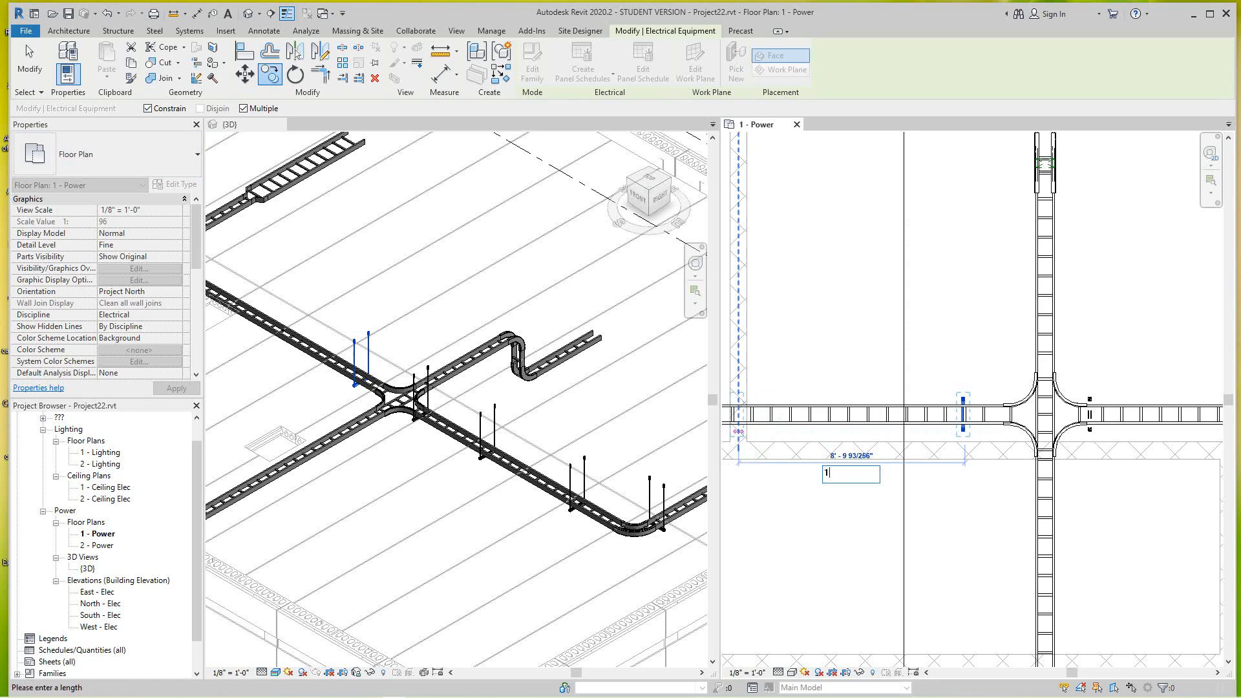
type("0")
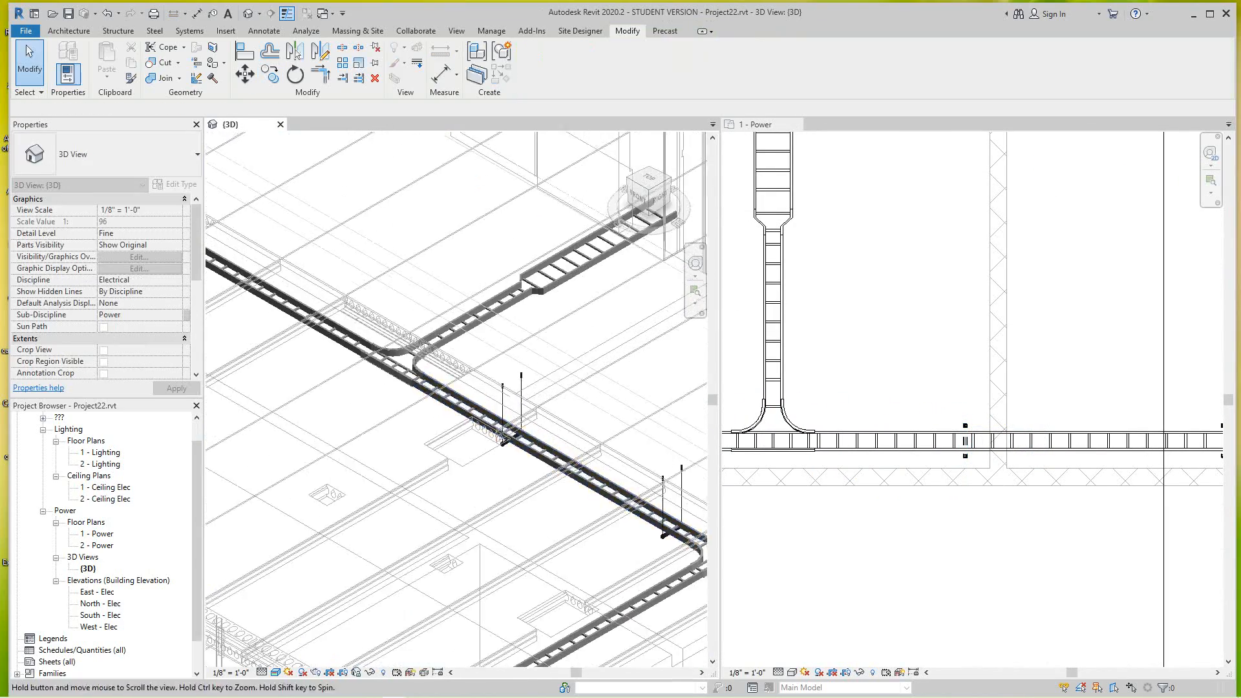
Step: Place further trapeze hanger copies at intervals along the main ladder tray run
left_click(504, 437)
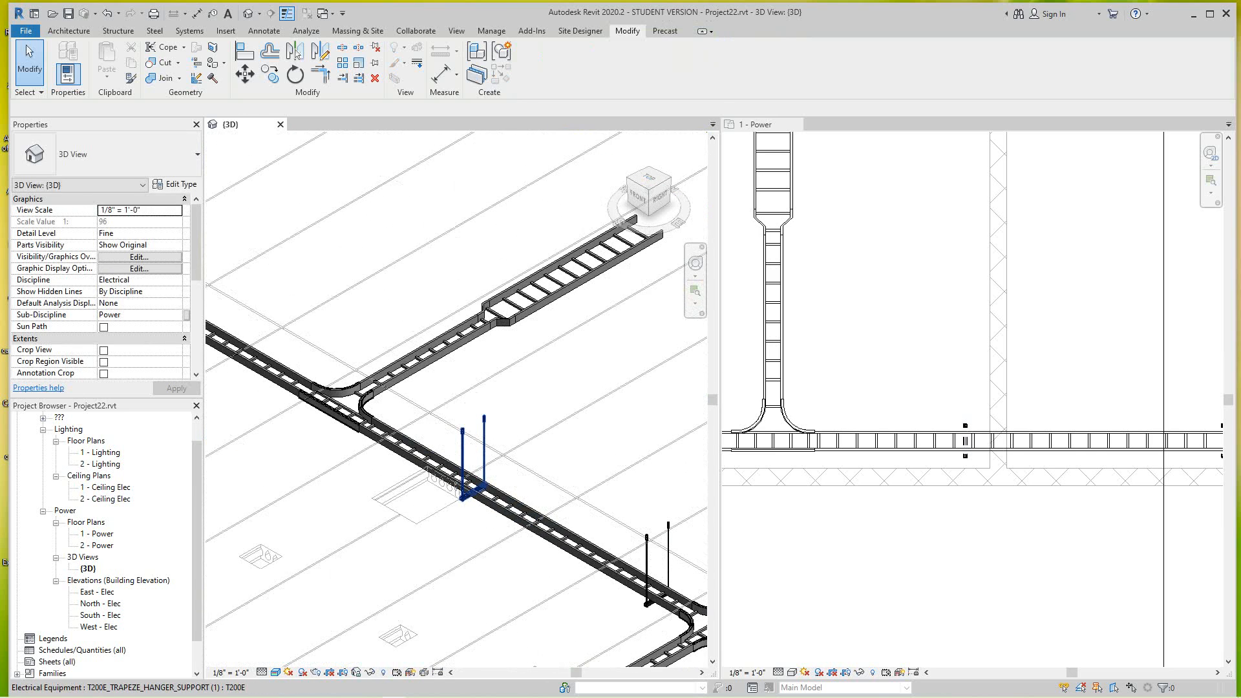
left_click(462, 479)
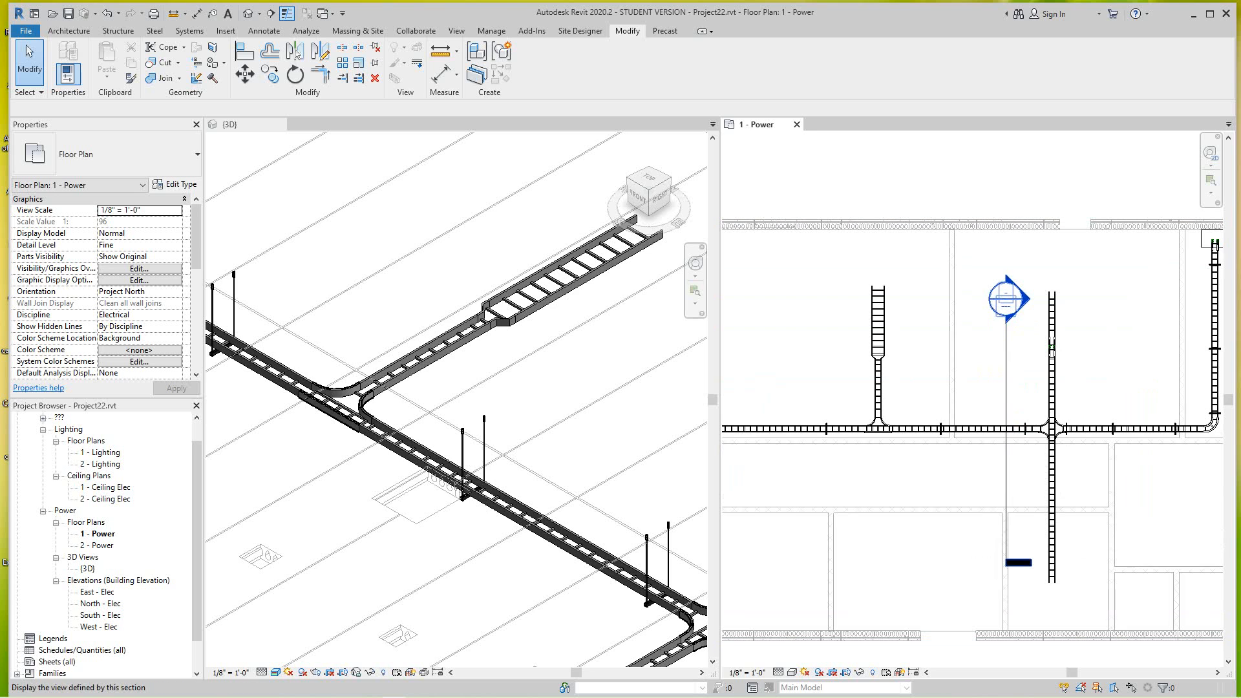
Step: View Section 1 showing the raised tray, offset drop and hanger, then return to the 3D view
double_click(1002, 300)
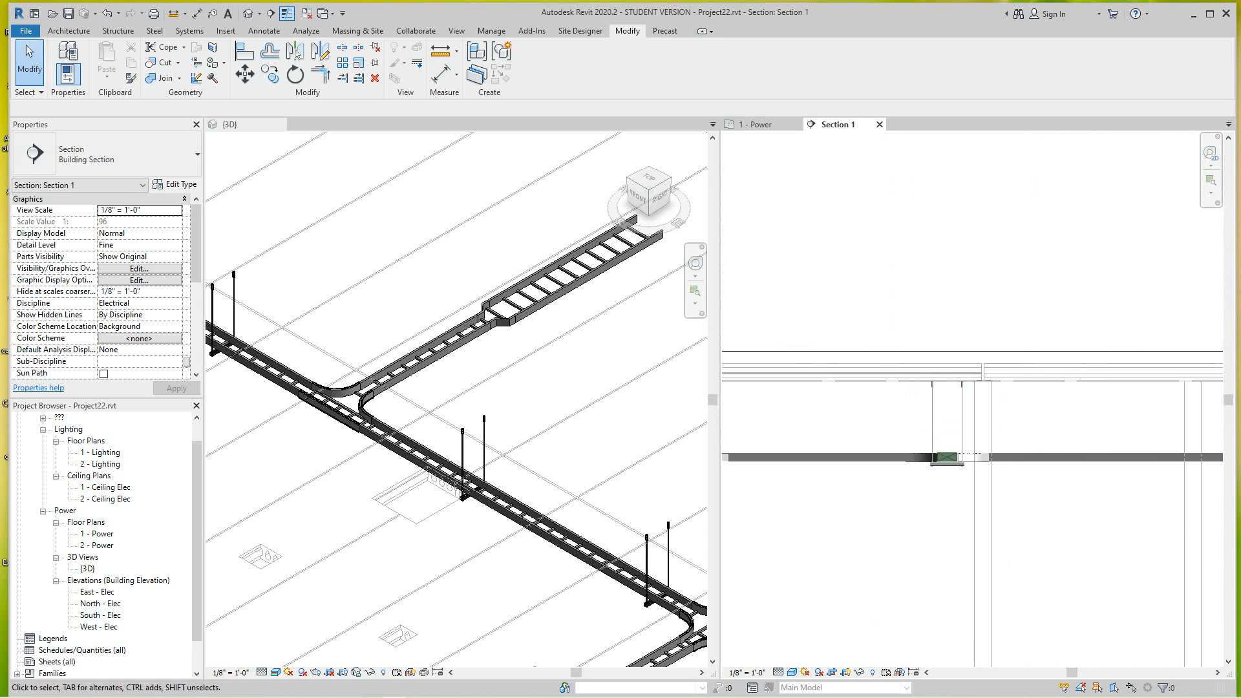
left_click(946, 458)
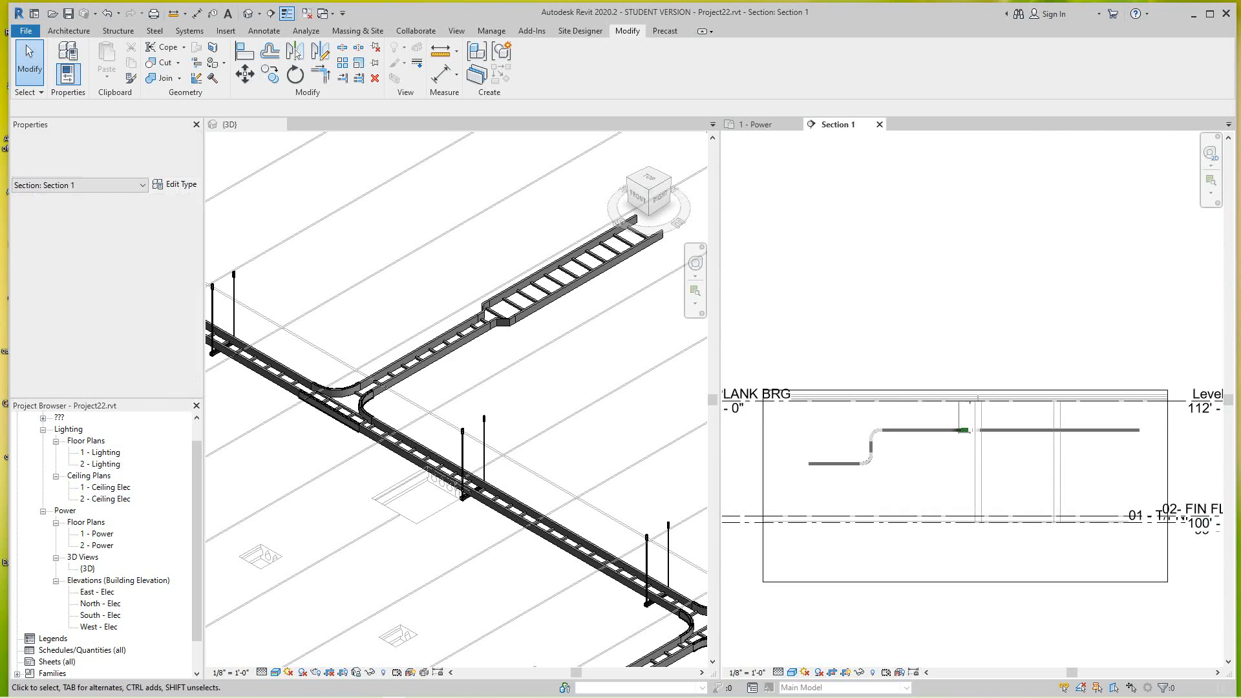
left_click(961, 428)
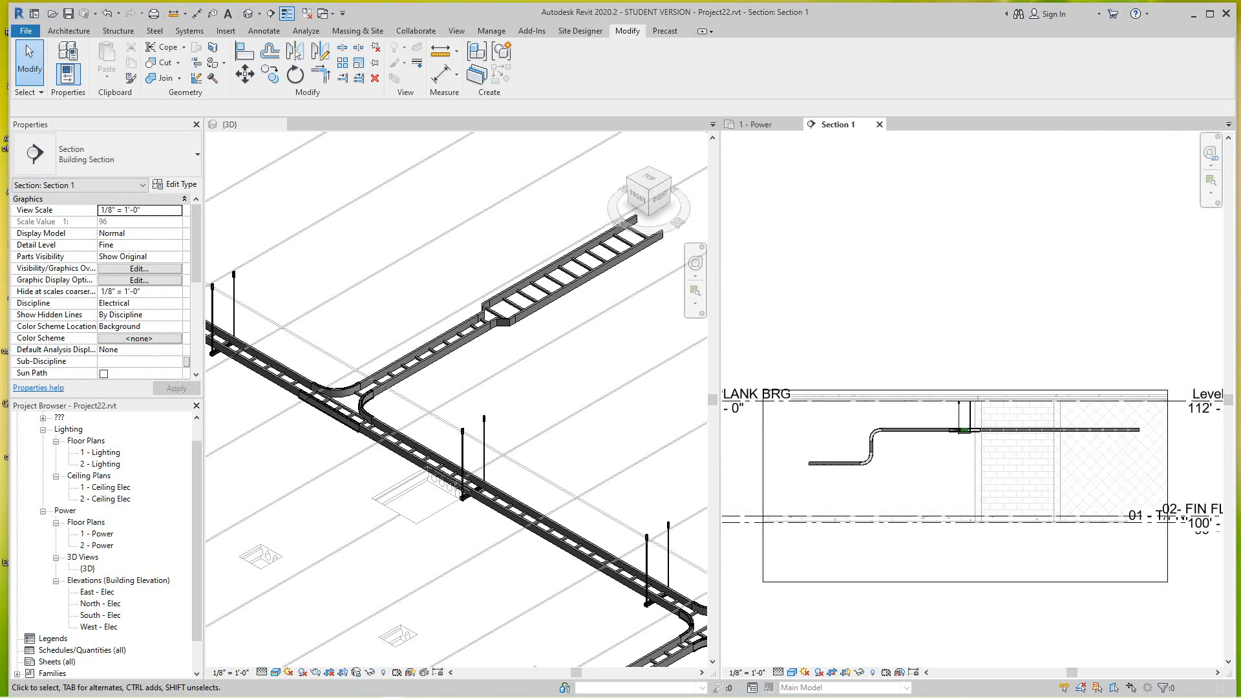
left_click(237, 124)
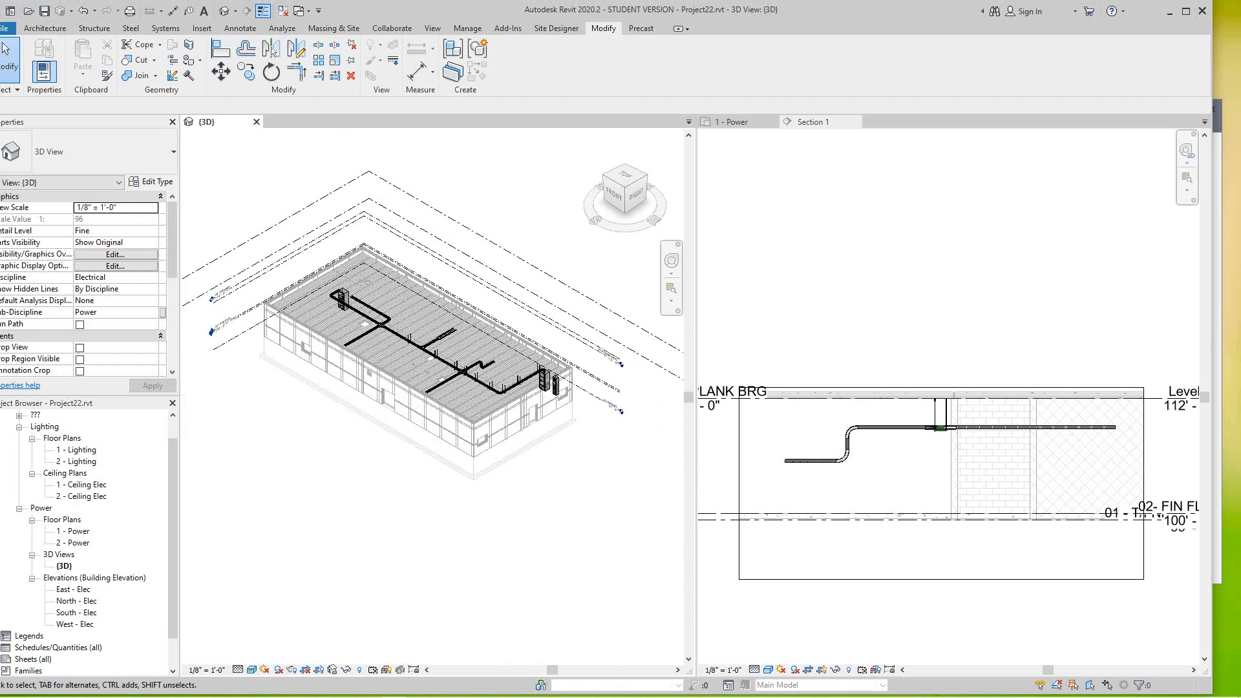
left_click(431, 29)
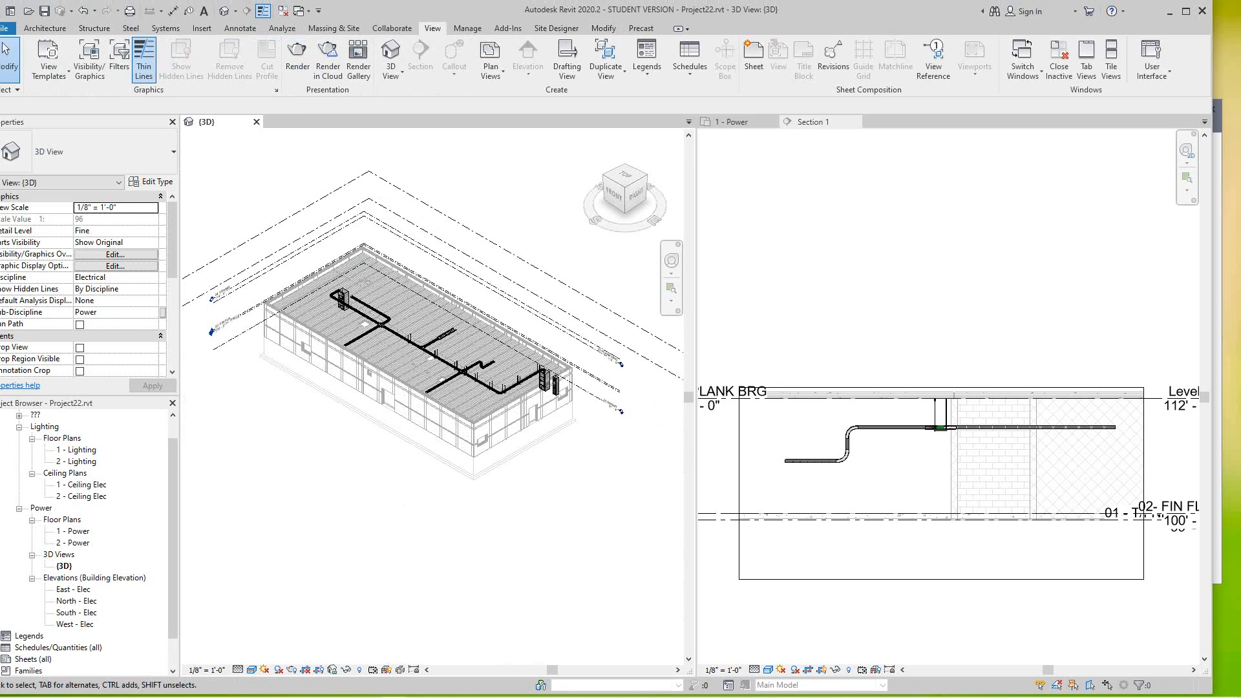
left_click(689, 56)
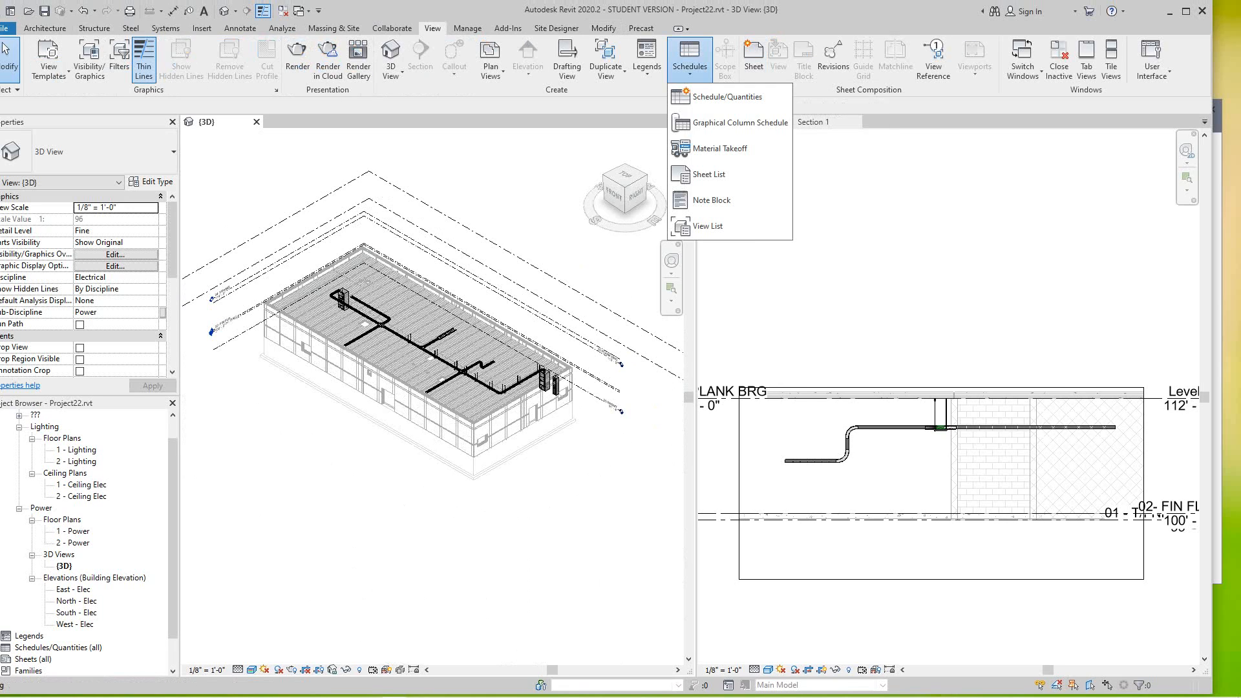
left_click(725, 95)
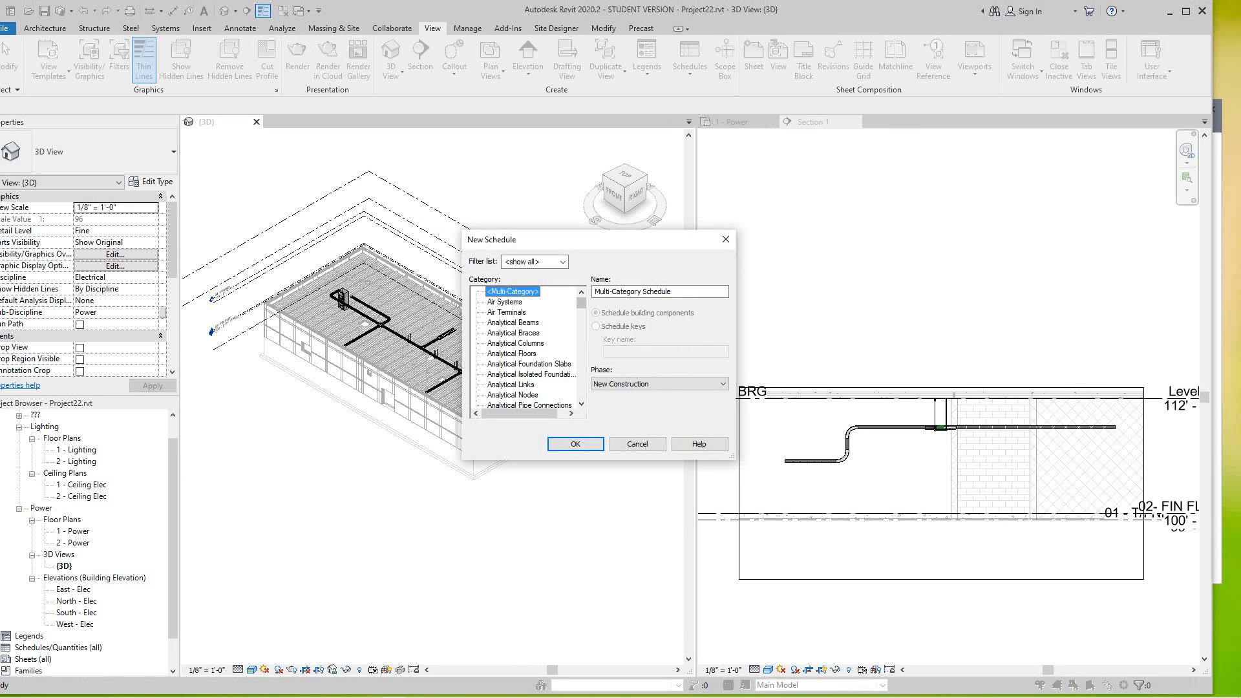
scroll("down", 3)
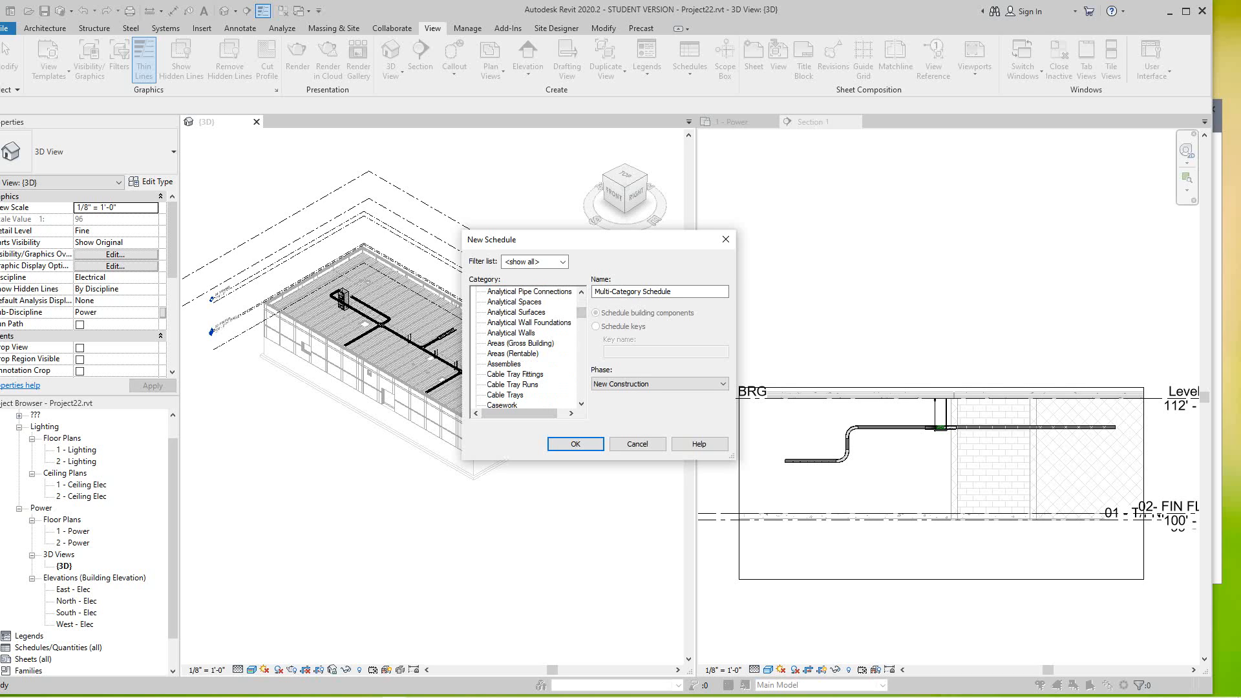
left_click(512, 385)
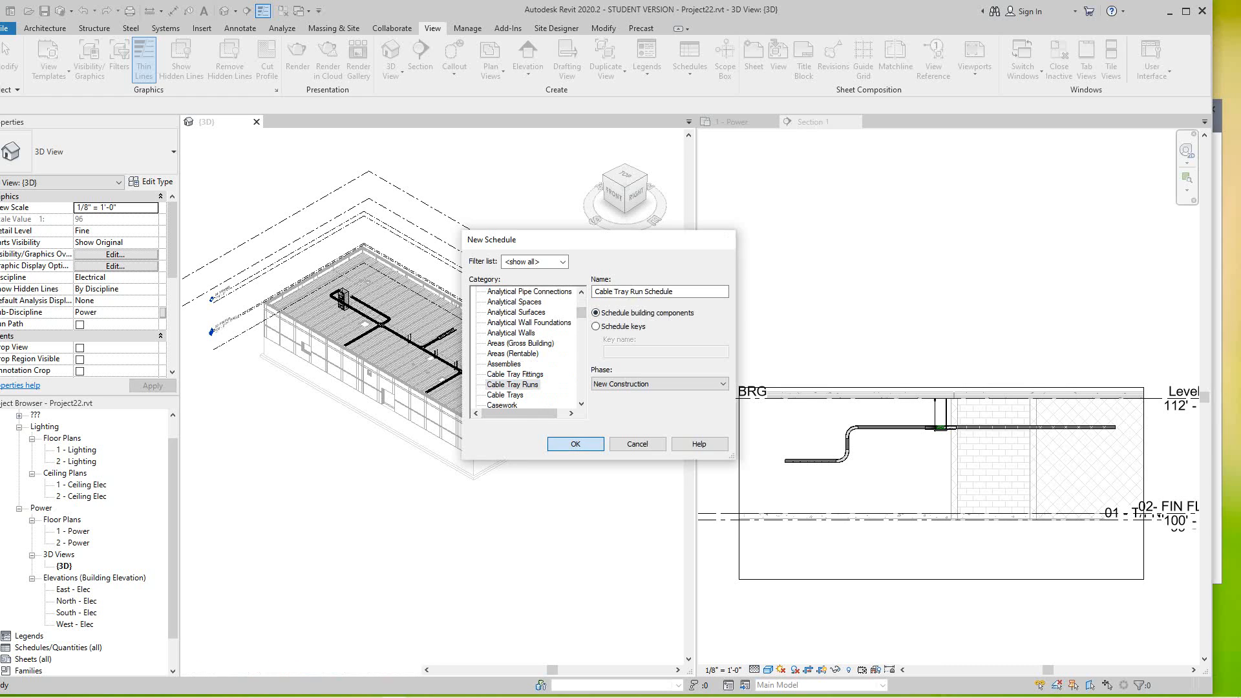
left_click(575, 443)
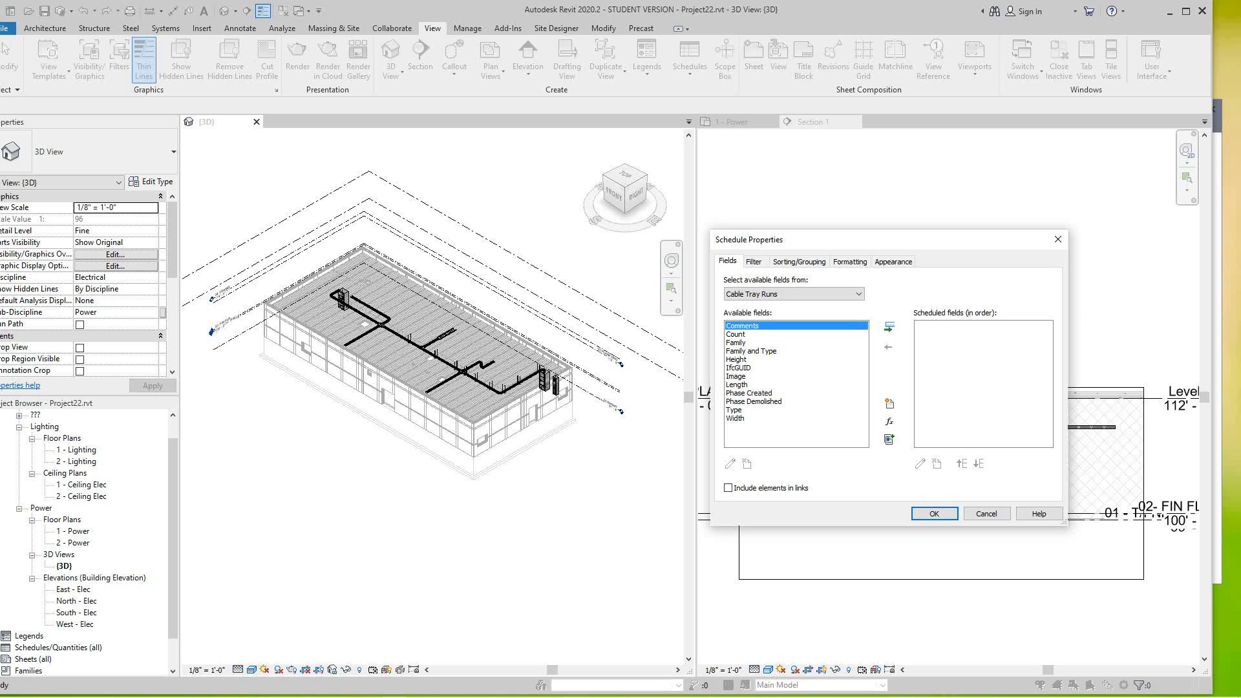
left_click(734, 408)
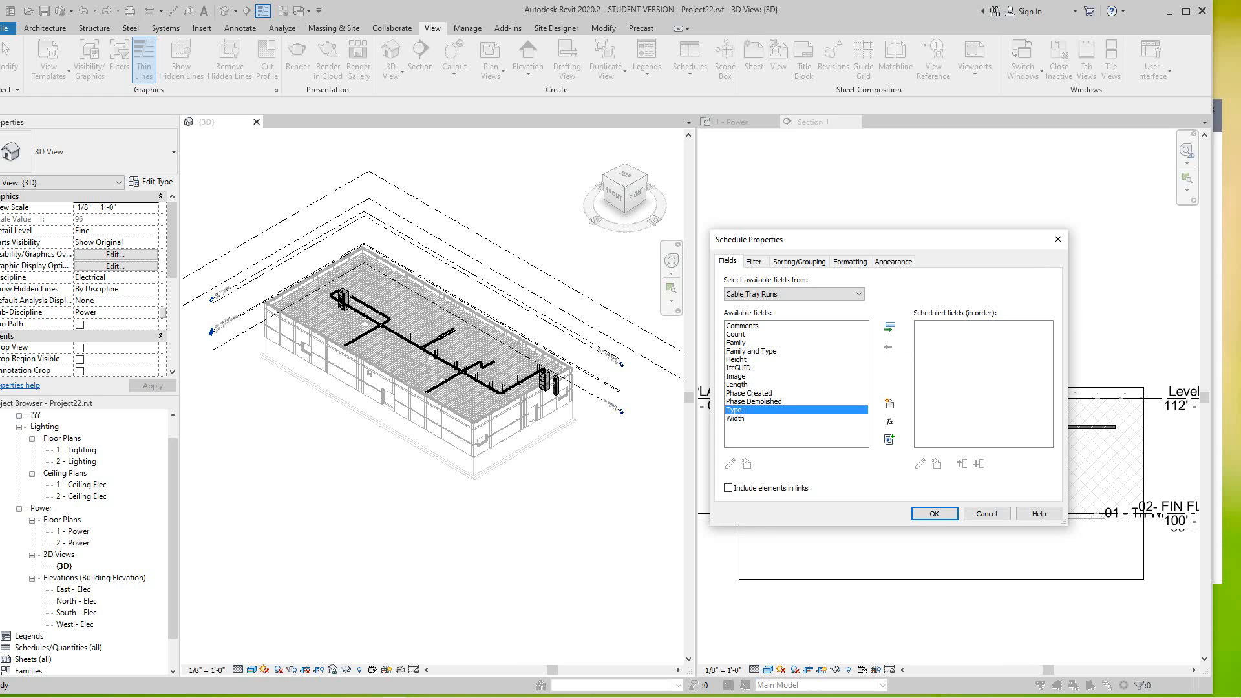
left_click(933, 513)
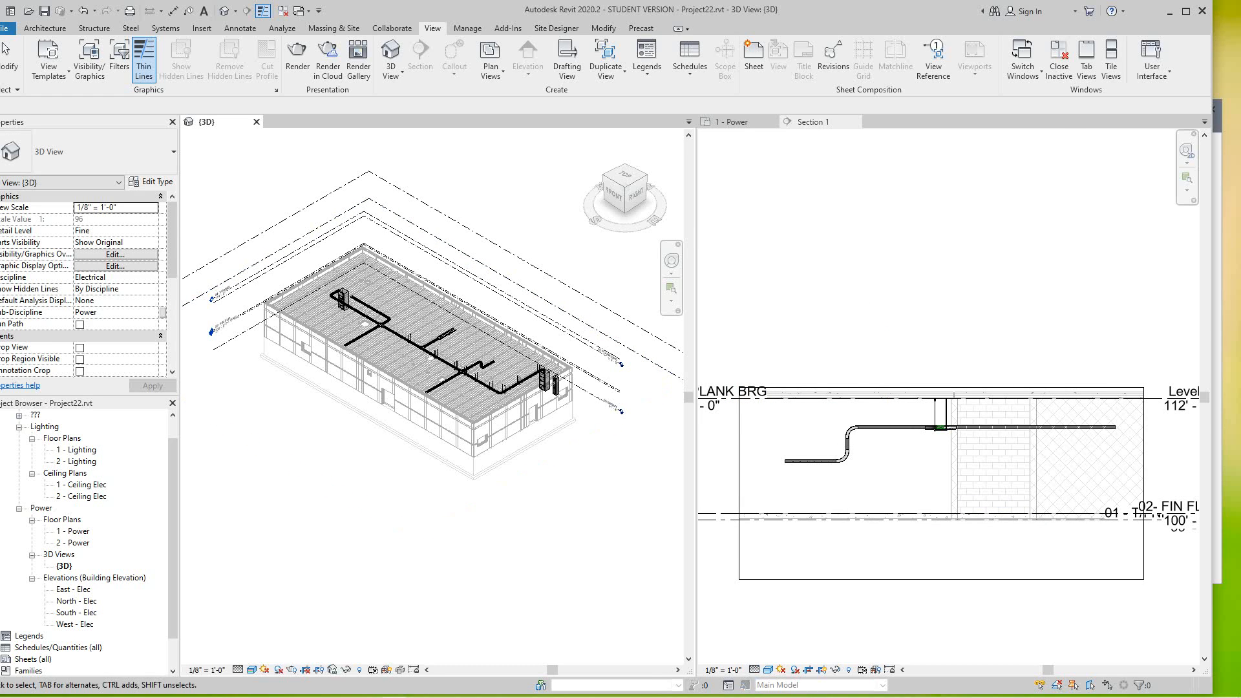
Step: Create a new Schedule/Quantities for the Cable Tray Fittings category
left_click(688, 57)
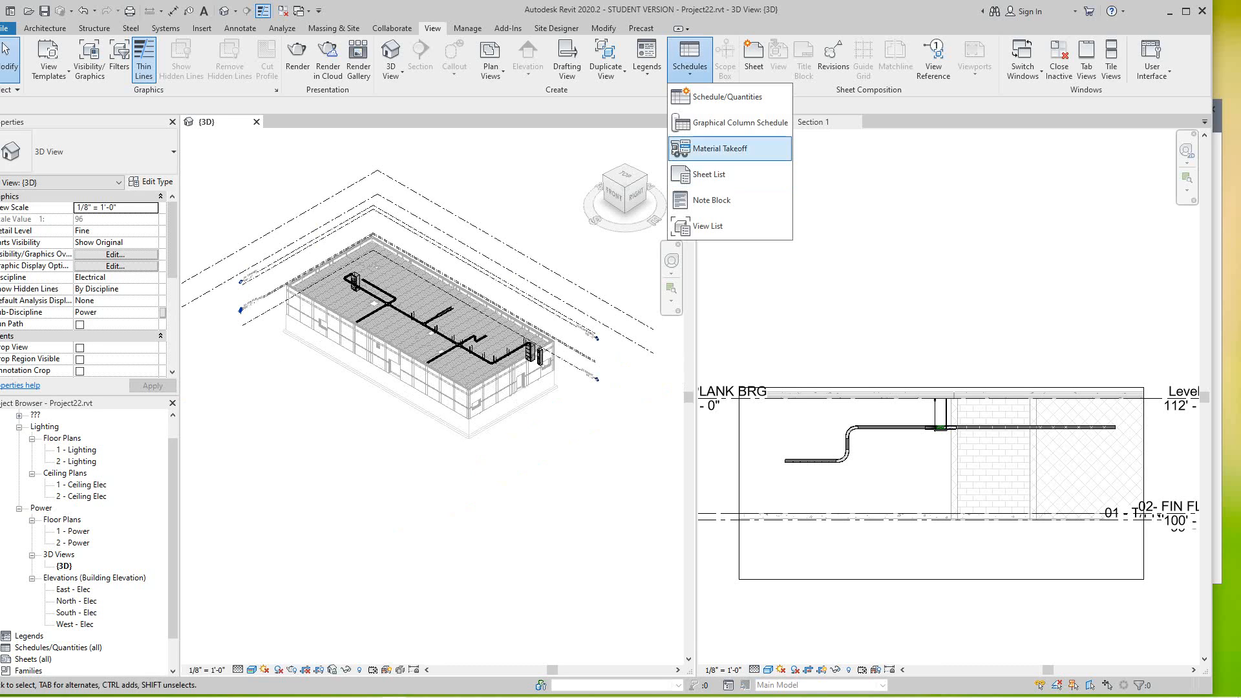
left_click(719, 147)
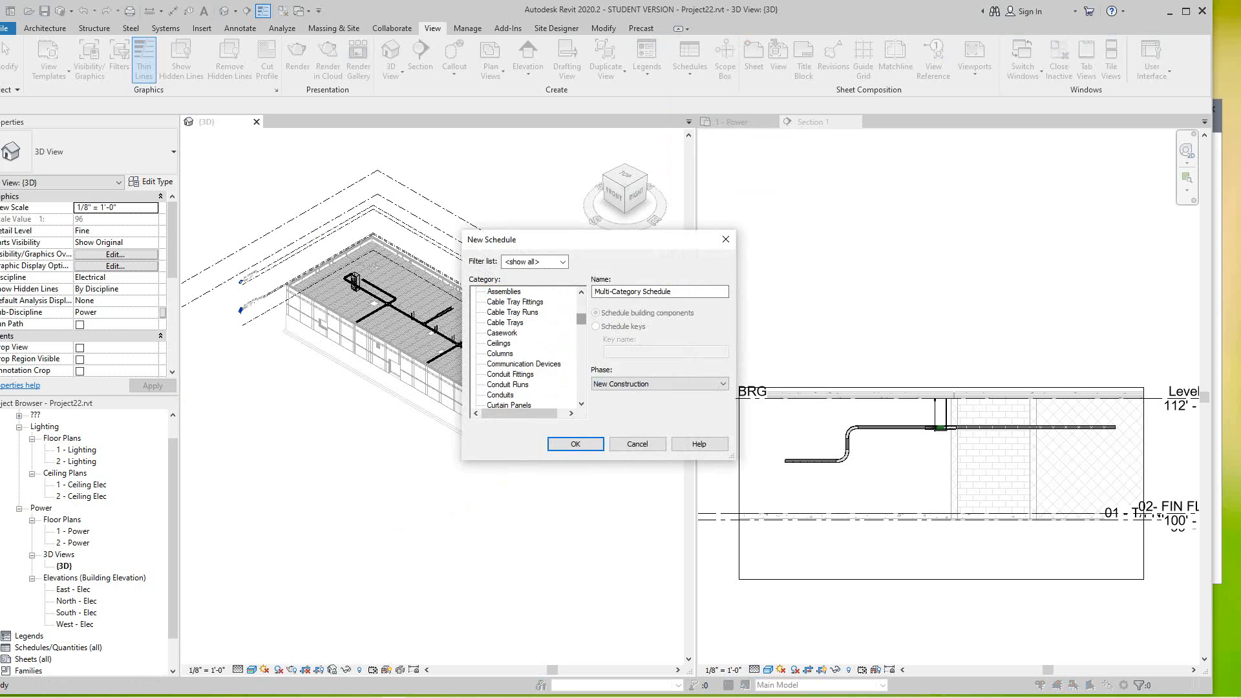
left_click(514, 302)
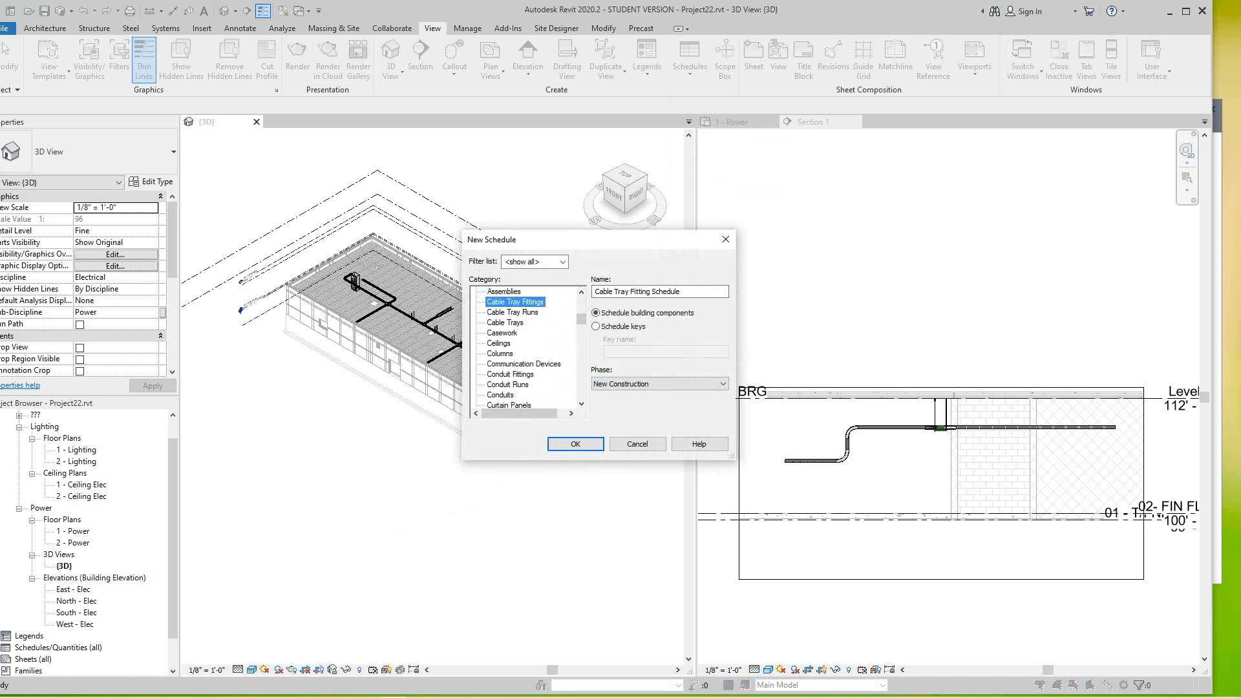
left_click(575, 443)
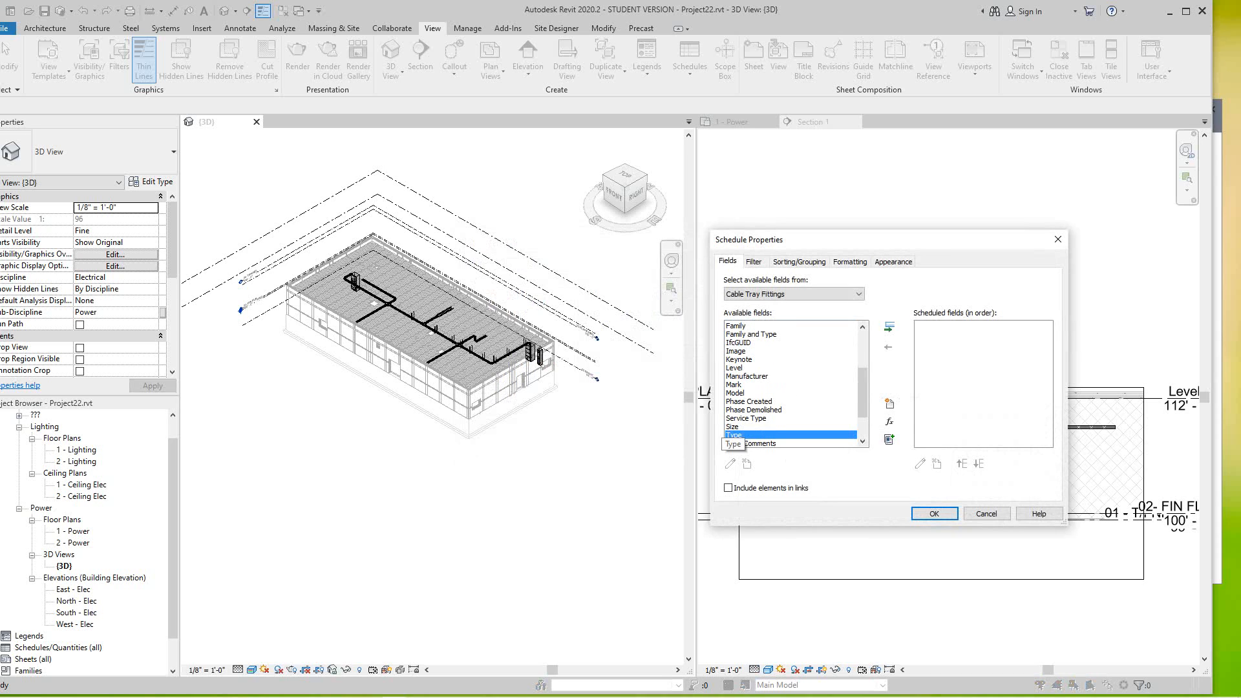
Step: Add Type and further fields such as Size and Manufacturer to the scheduled fields
left_click(889, 325)
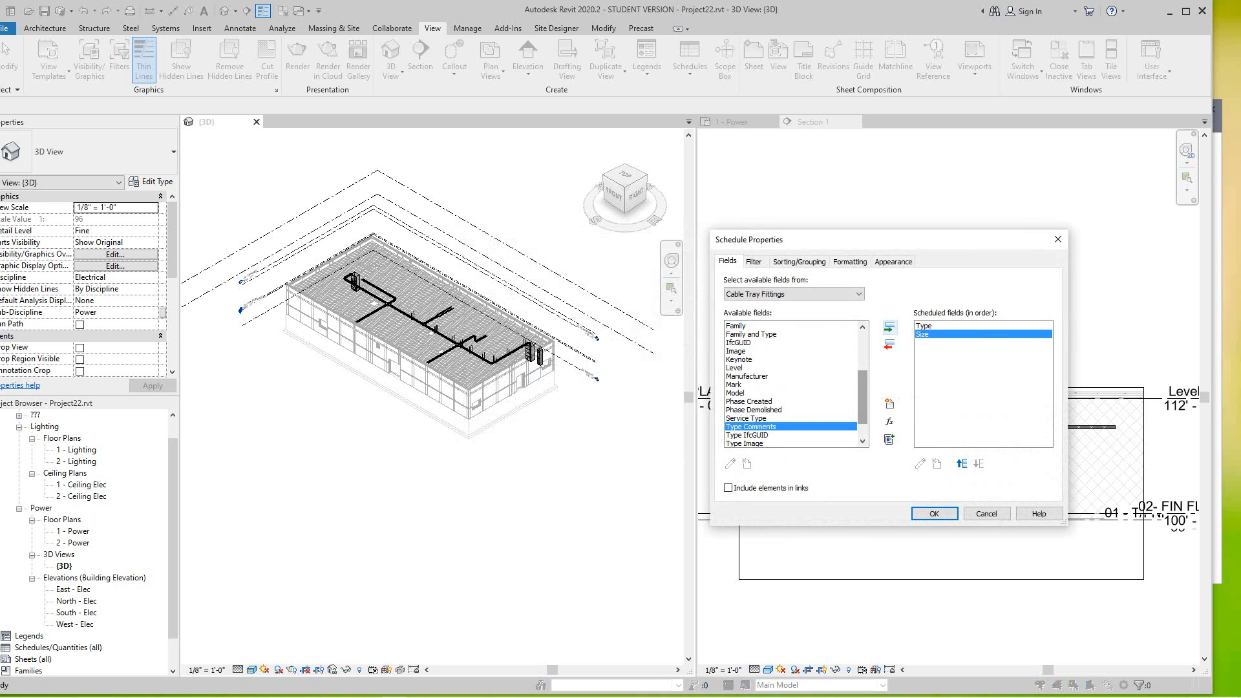
left_click(747, 376)
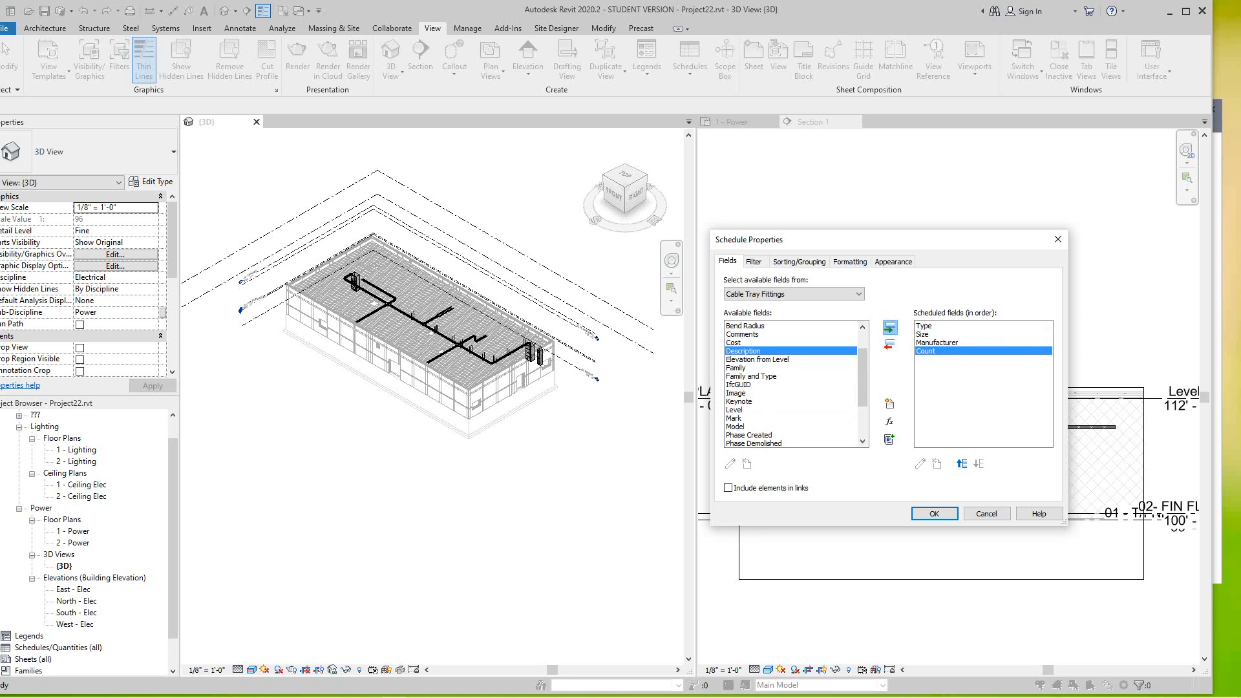
left_click(732, 341)
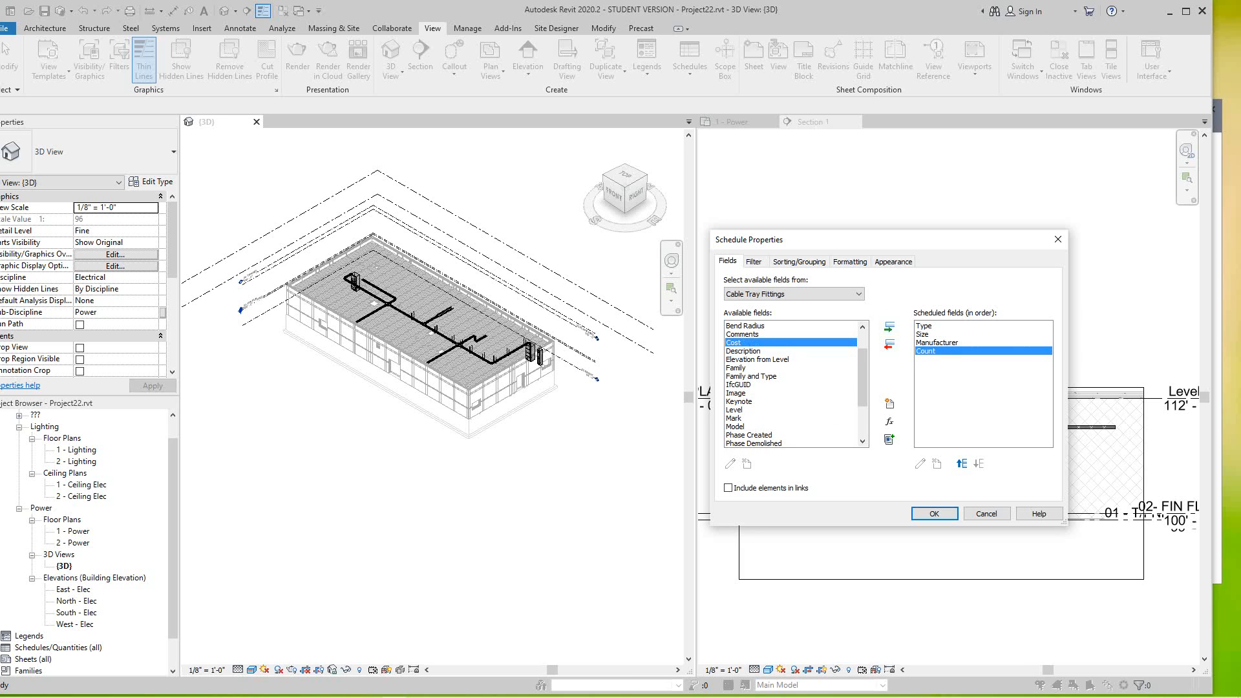